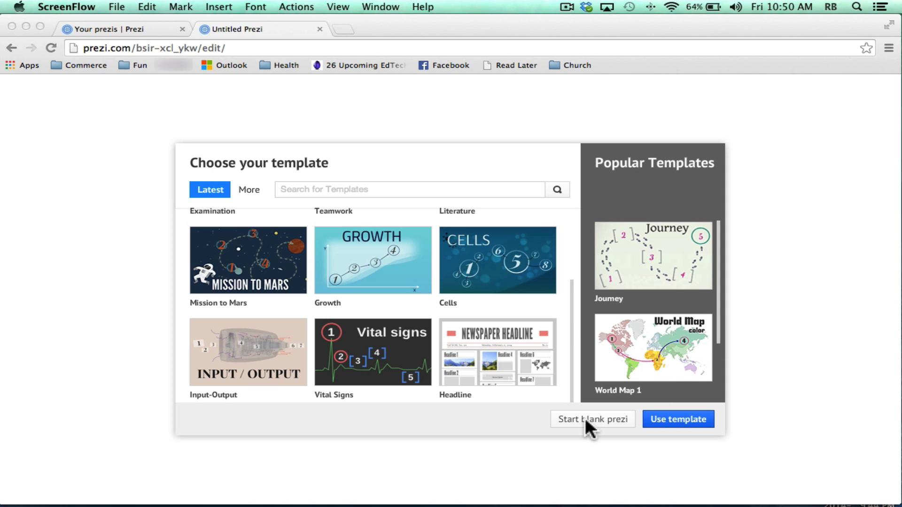
# - Start a blank prezi and choose Insert > PowerPoint to browse for a deck
pyautogui.click(592, 418)
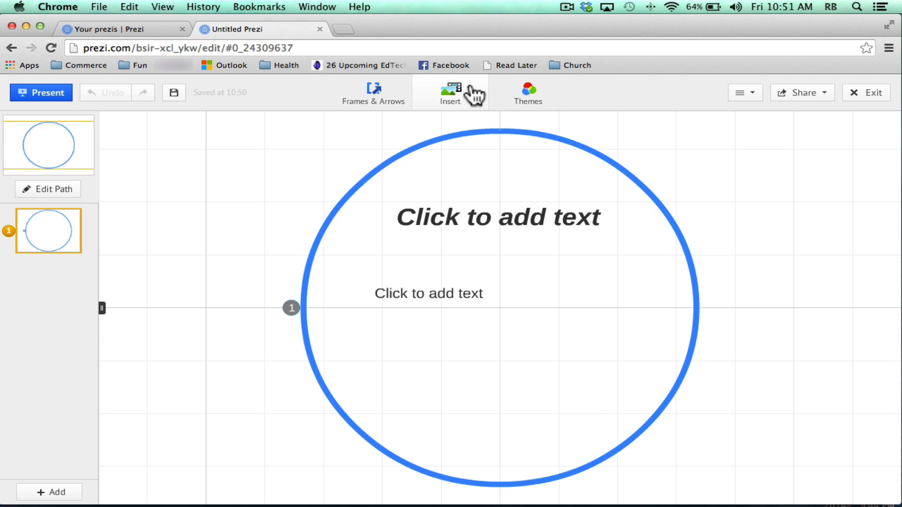
pyautogui.click(451, 93)
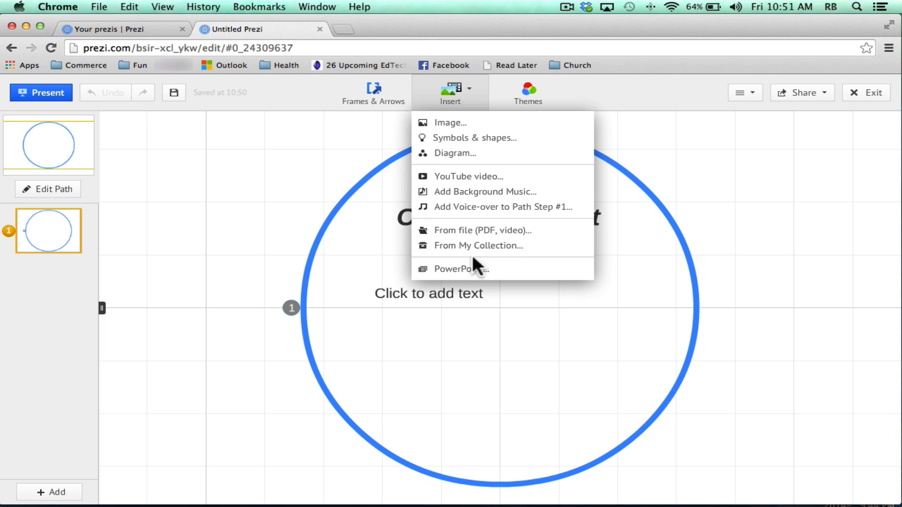
pyautogui.click(482, 230)
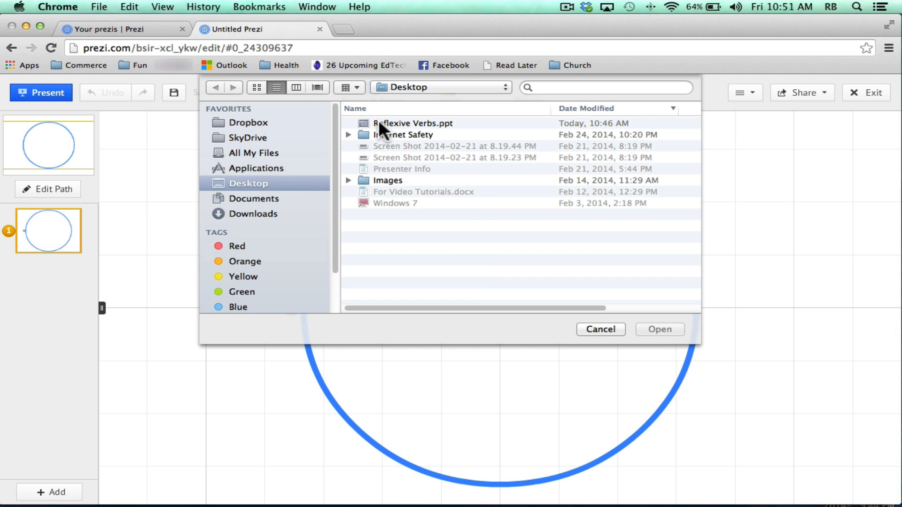
pyautogui.moveTo(413, 131)
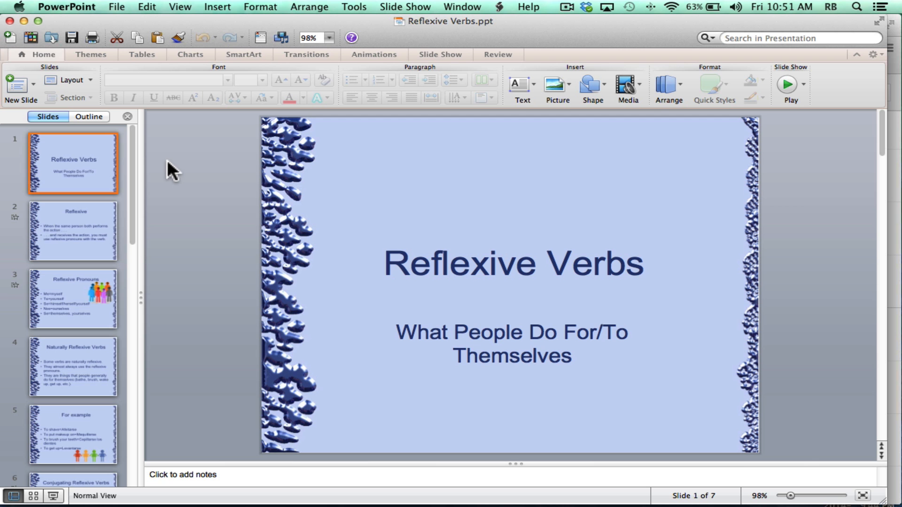
pyautogui.moveTo(295, 183)
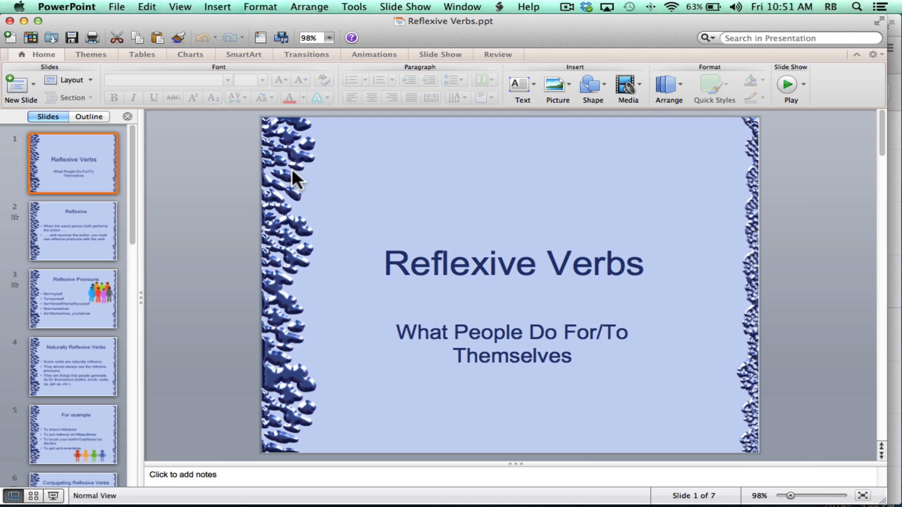
pyautogui.moveTo(295, 173)
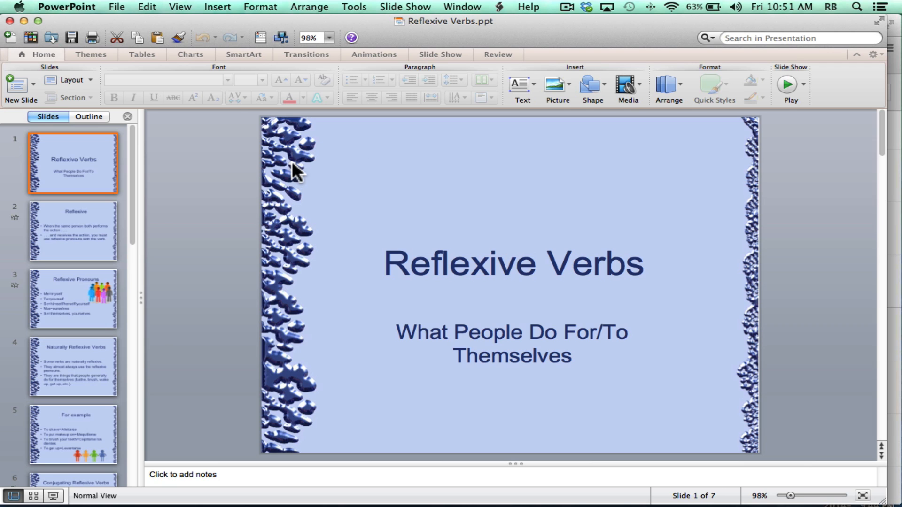
pyautogui.click(72, 299)
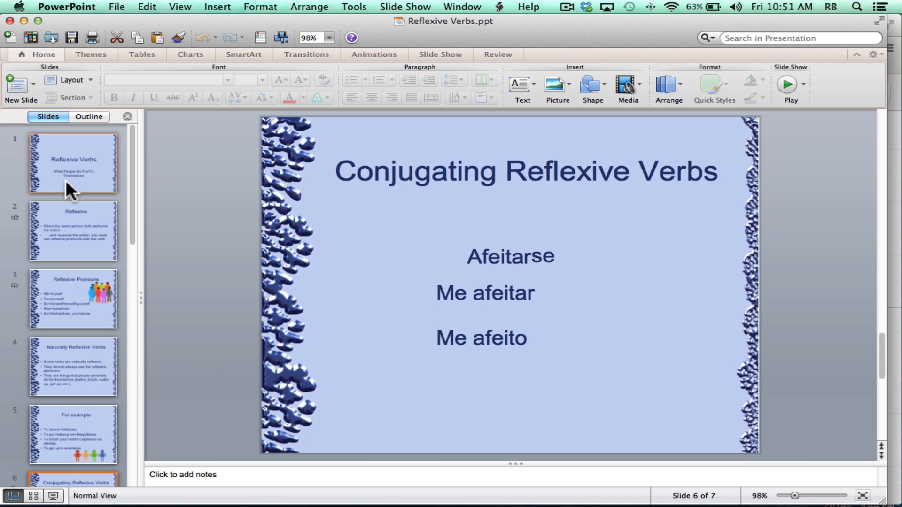
pyautogui.click(74, 163)
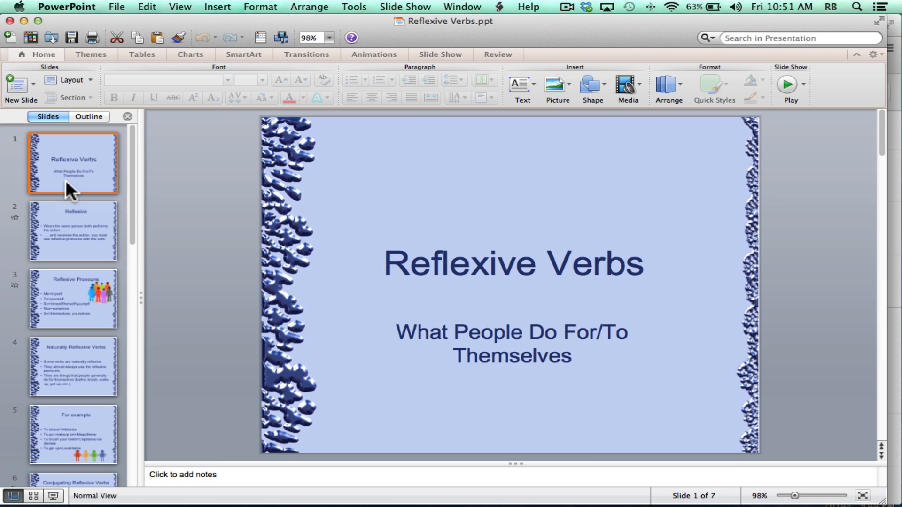
pyautogui.moveTo(595, 261)
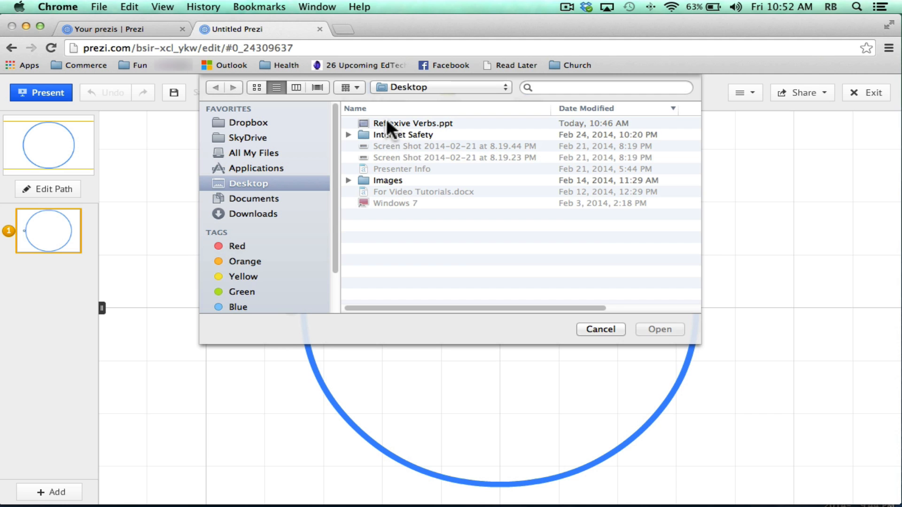
# - Import Reflexive Verbs.ppt and place its title slide on the canvas, confirming with the checkmark
pyautogui.click(413, 123)
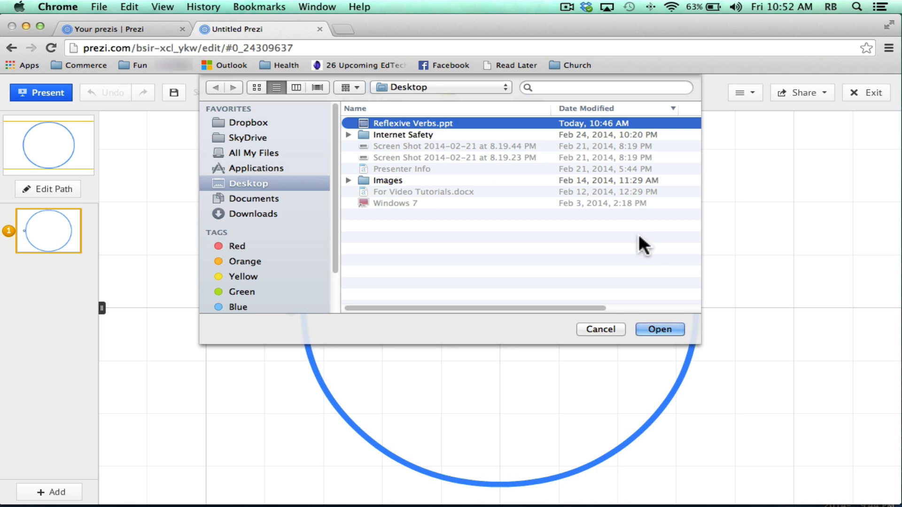
pyautogui.click(658, 329)
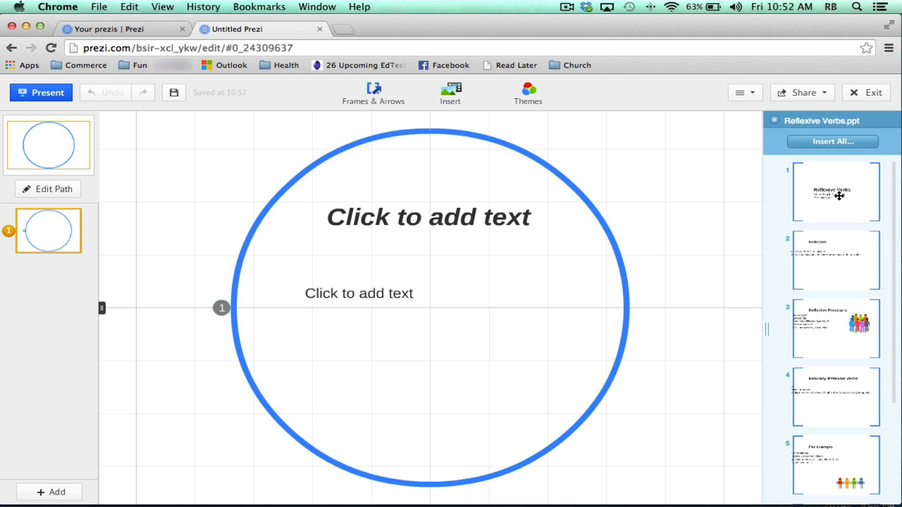
pyautogui.moveTo(836, 191); pyautogui.dragTo(631, 151)
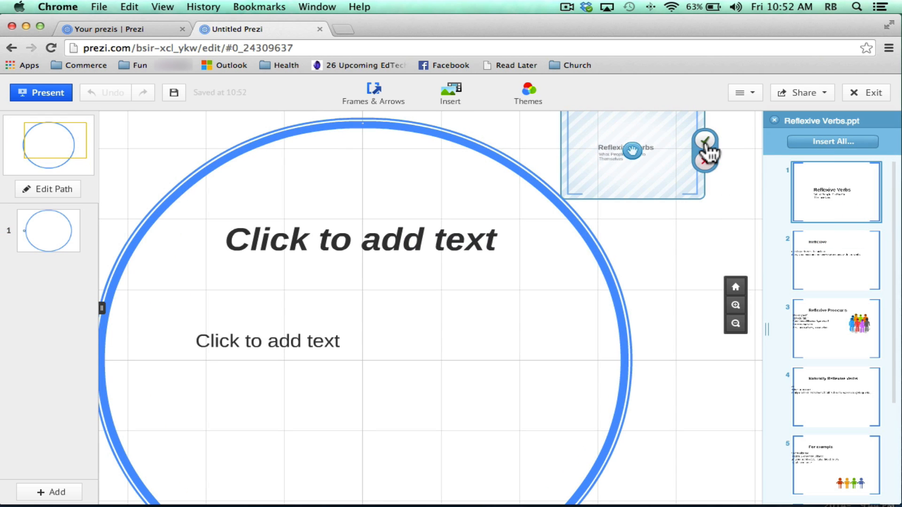
pyautogui.click(705, 141)
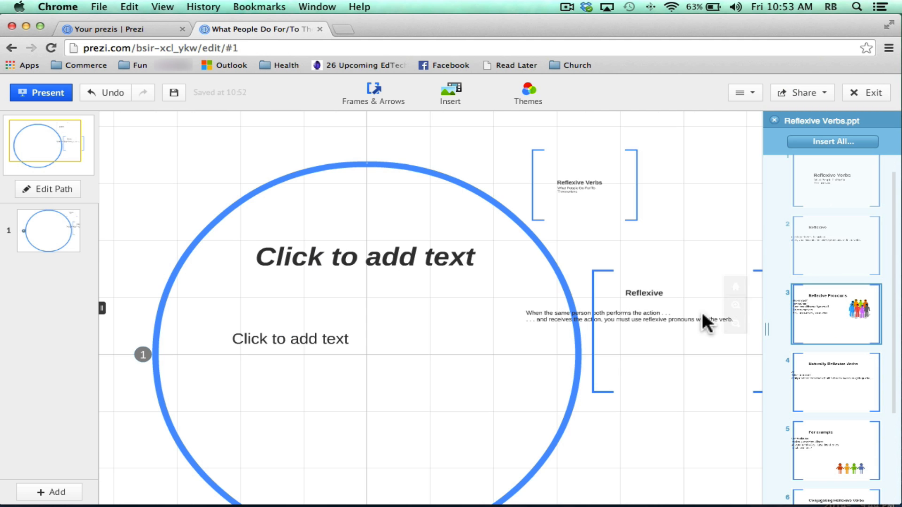
# - Merge the Reflexive slide's two body sentences by deleting the line break between them
pyautogui.moveTo(704, 322); pyautogui.dragTo(512, 397)
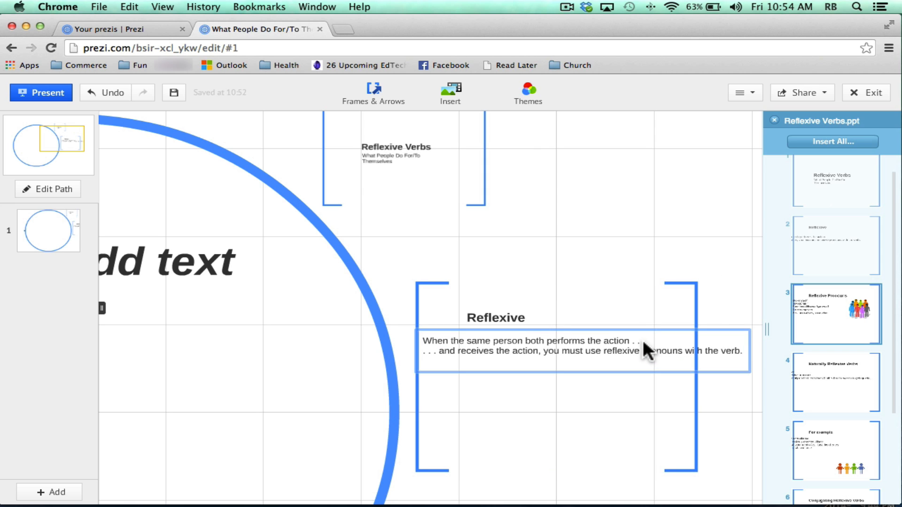
pyautogui.doubleClick(582, 351)
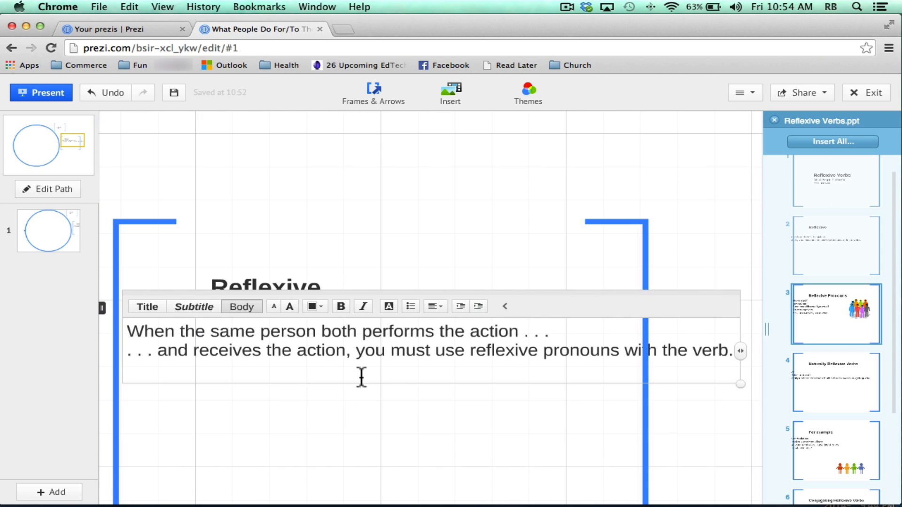
pyautogui.moveTo(547, 335)
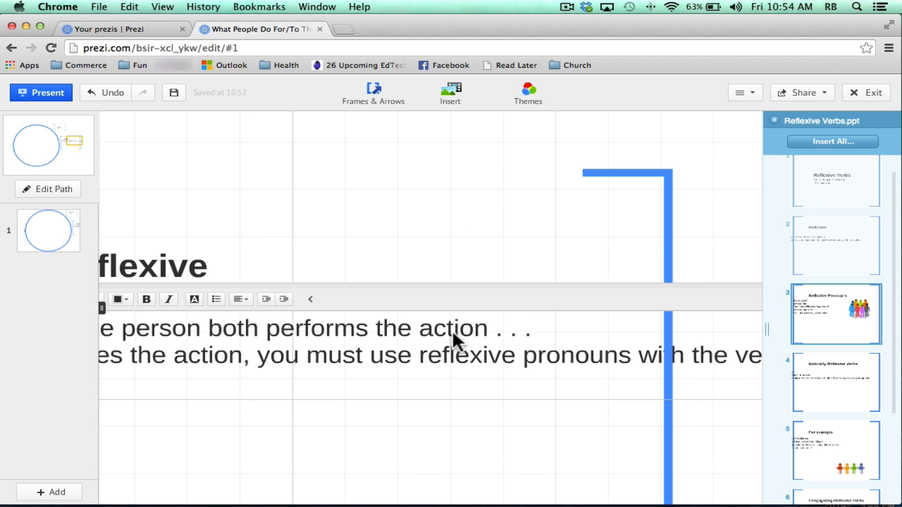
pyautogui.click(420, 328)
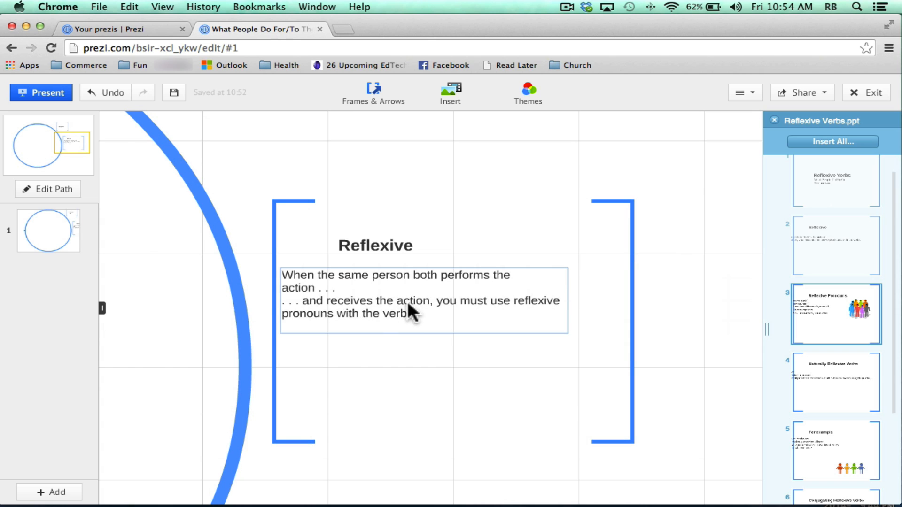
pyautogui.moveTo(403, 311); pyautogui.dragTo(429, 308)
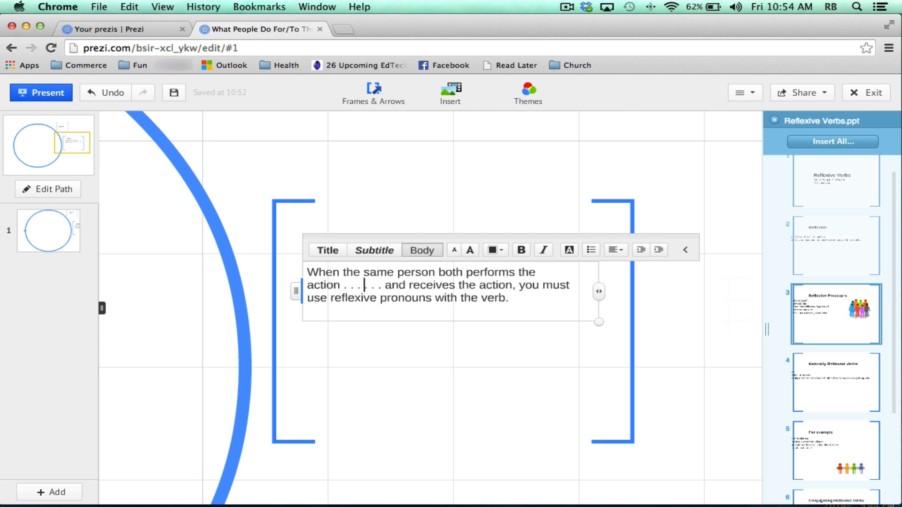
pyautogui.moveTo(726, 203)
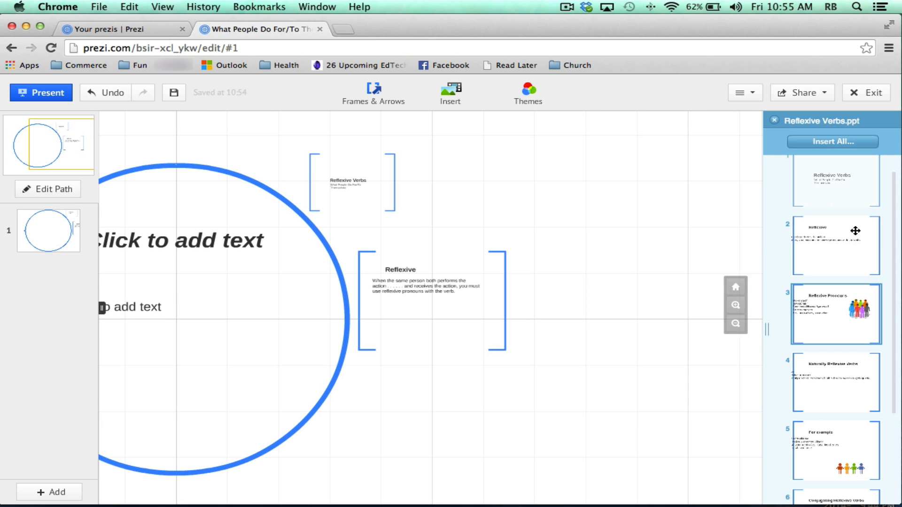
pyautogui.moveTo(840, 277)
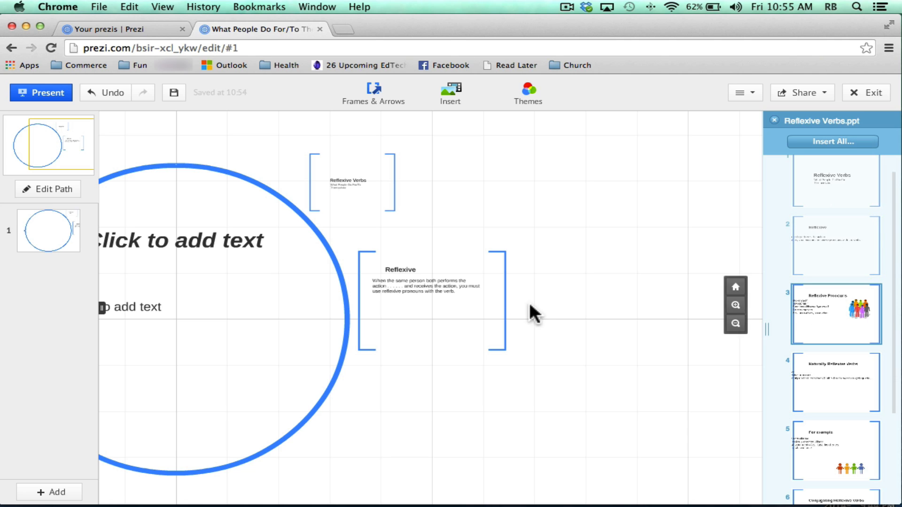
pyautogui.moveTo(791, 337)
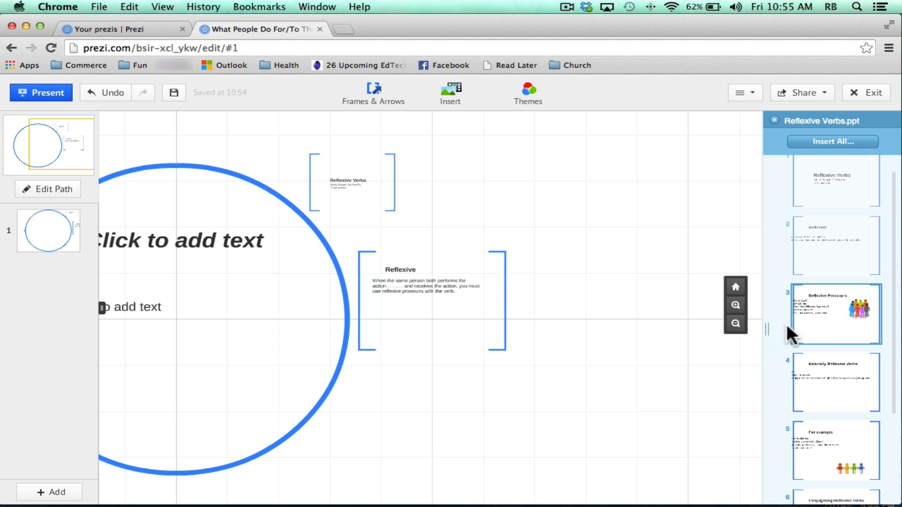
# - Undo the text edit and slide placement, then delete the opening circle frame
pyautogui.click(424, 287)
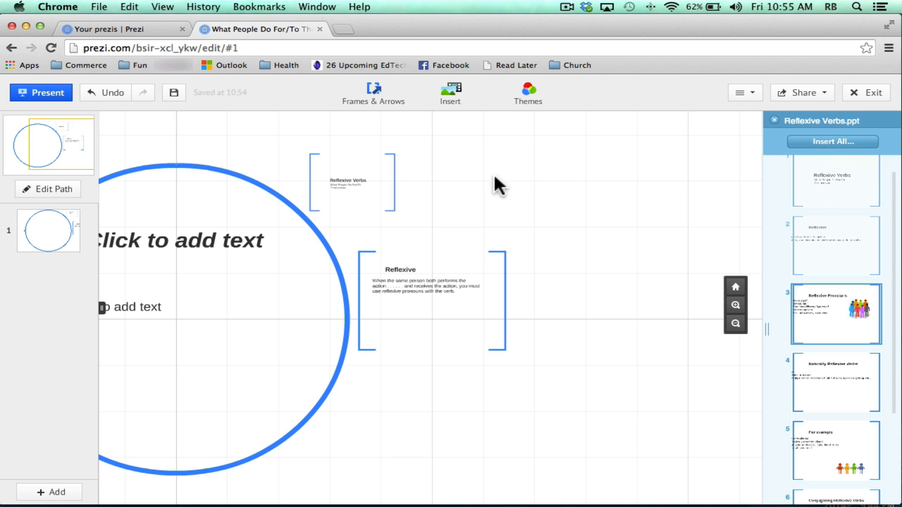
pyautogui.click(113, 92)
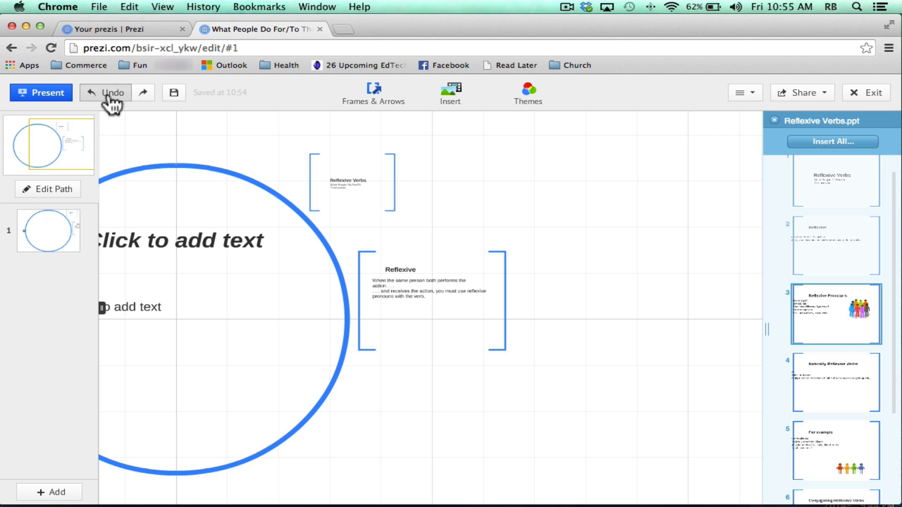
pyautogui.click(113, 93)
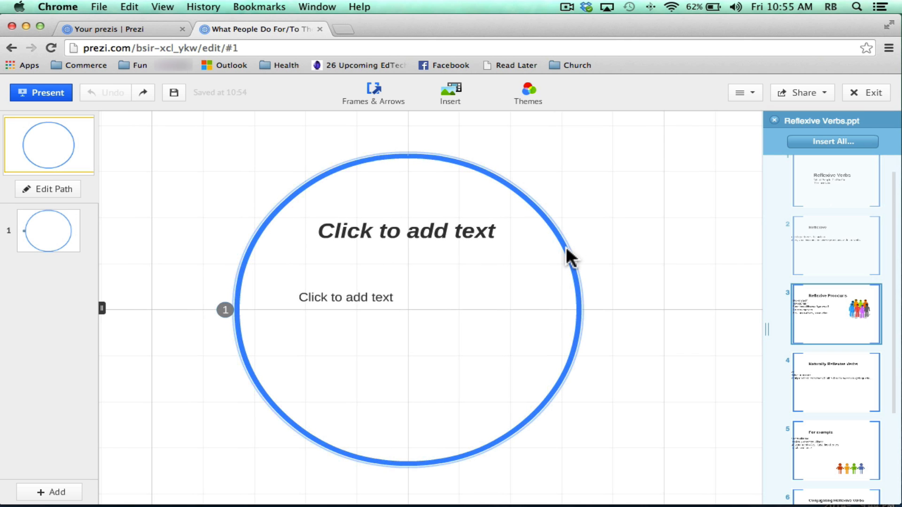
pyautogui.click(569, 256)
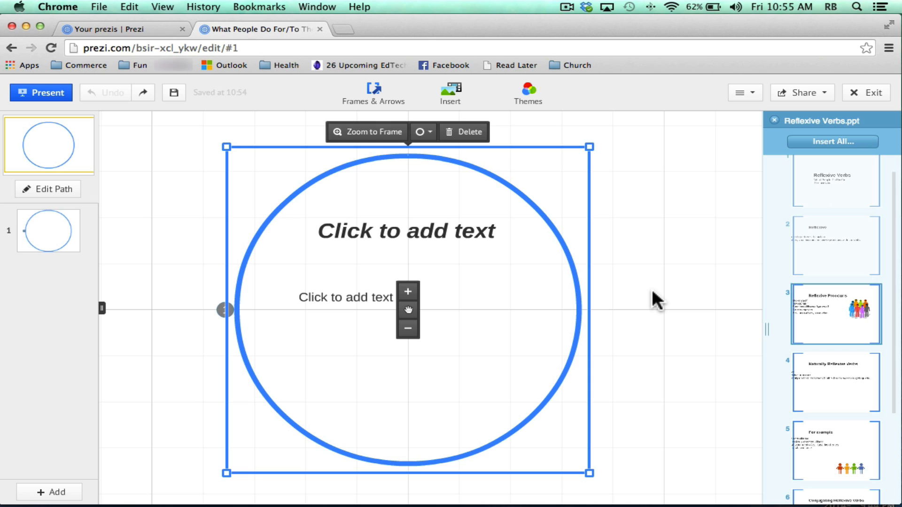
pyautogui.click(463, 132)
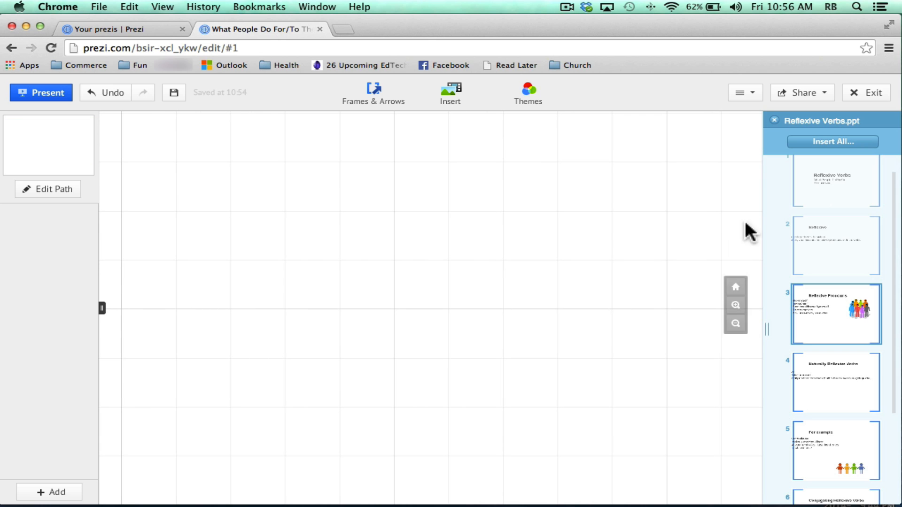
# - Insert all seven Reflexive Verbs slides in Swirl Layout with a connecting path
pyautogui.click(832, 141)
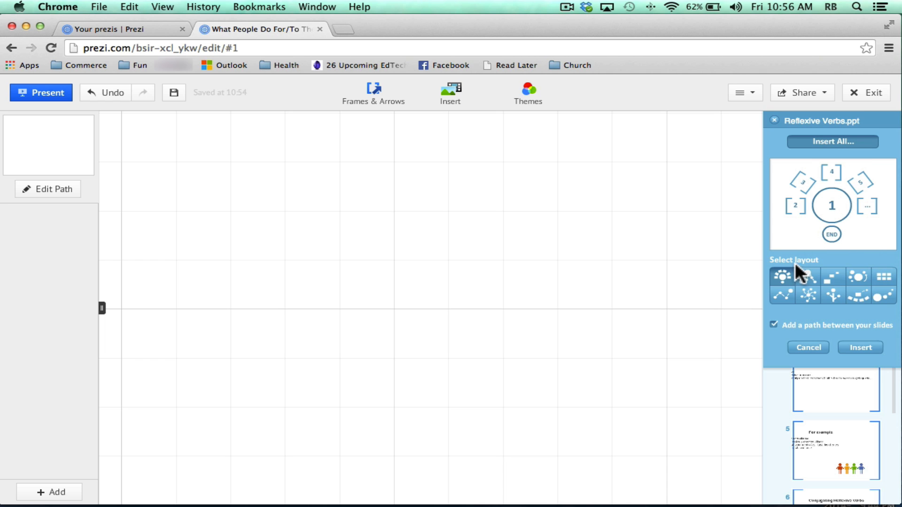
pyautogui.moveTo(807, 295)
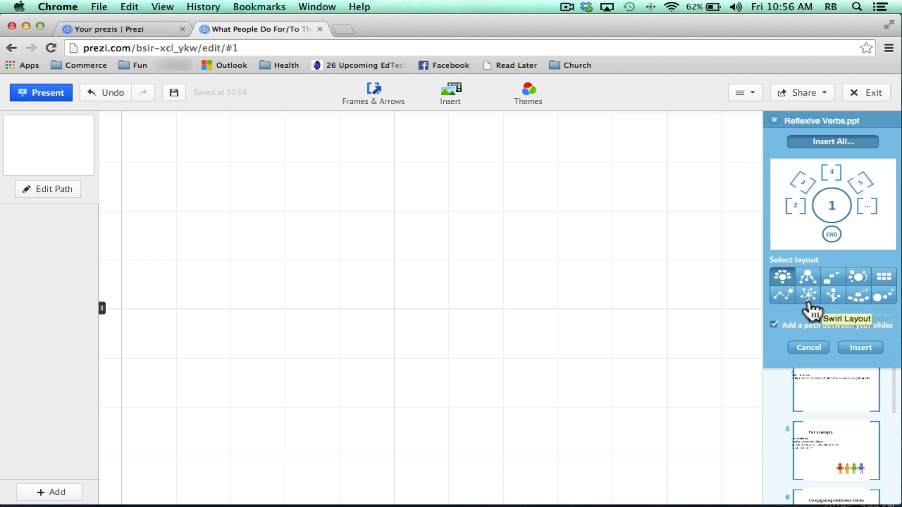
pyautogui.moveTo(812, 311)
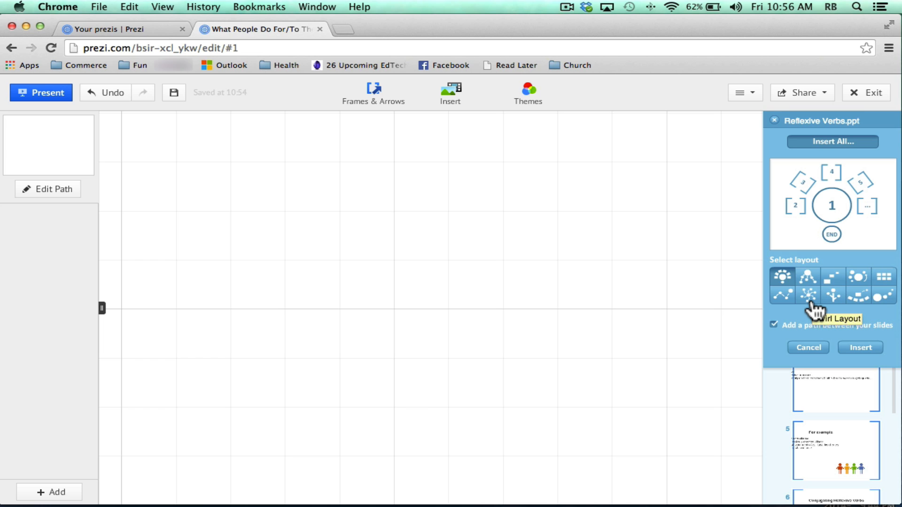
pyautogui.moveTo(861, 348)
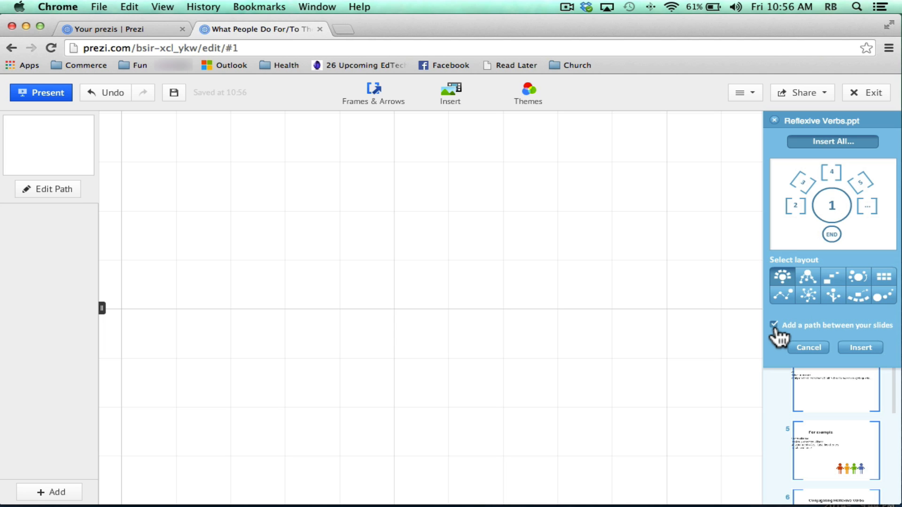
pyautogui.moveTo(807, 295)
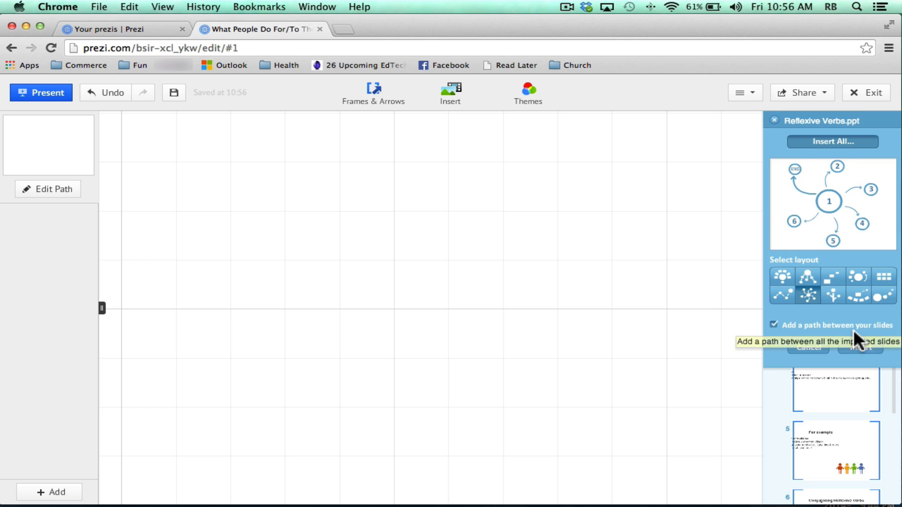
pyautogui.click(832, 142)
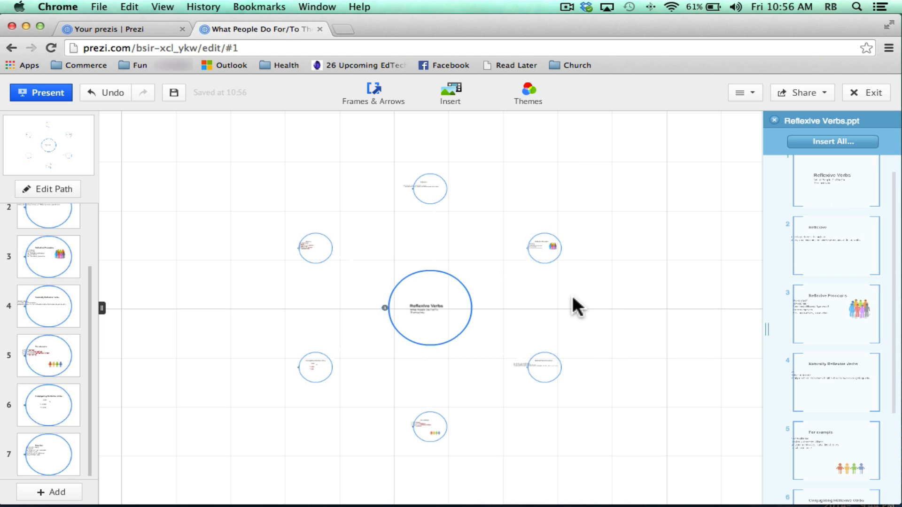
# - Zoom to path point 7, the Practice slide with reflexive verb examples
pyautogui.click(40, 93)
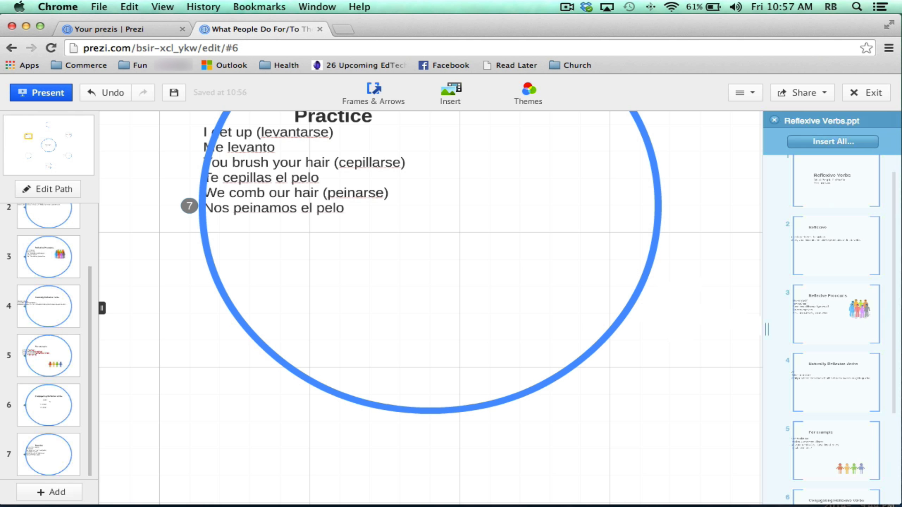
pyautogui.moveTo(587, 225)
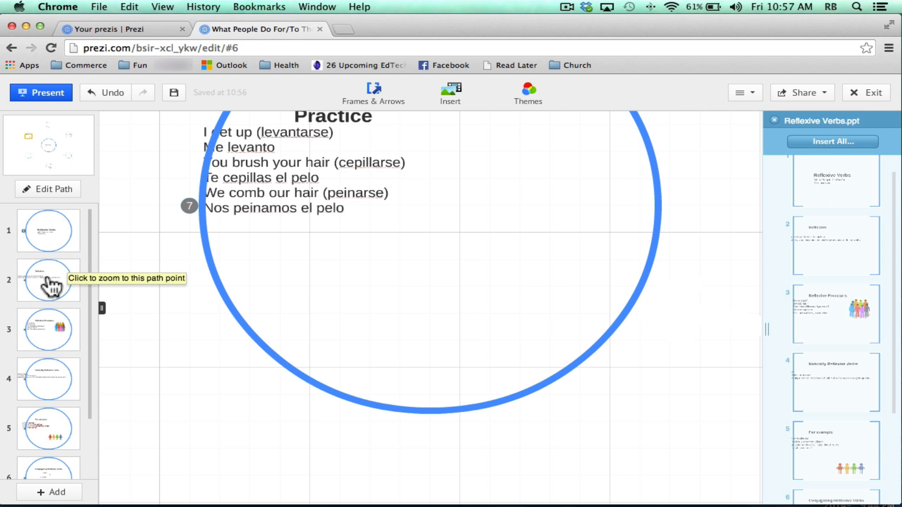
# - Zoom to the Reflexive slide and resize its definition text box to sit inside the circle
pyautogui.click(48, 280)
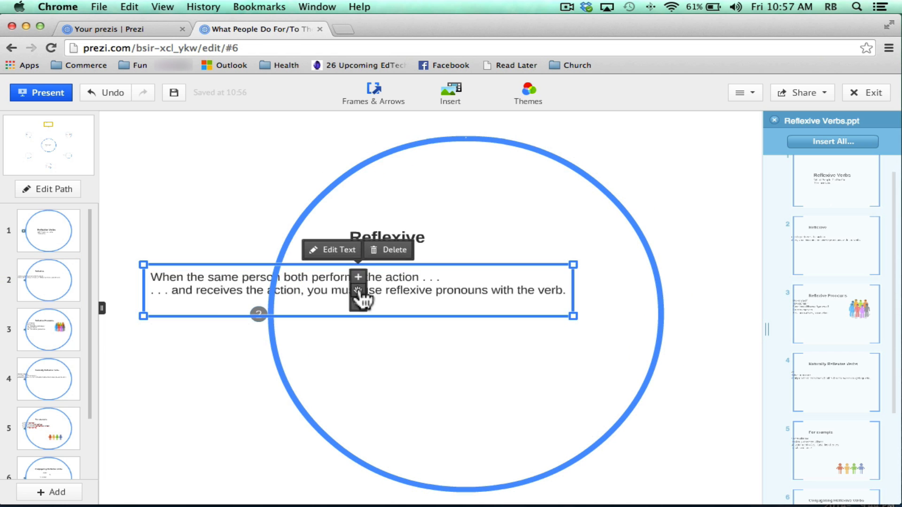
pyautogui.click(331, 249)
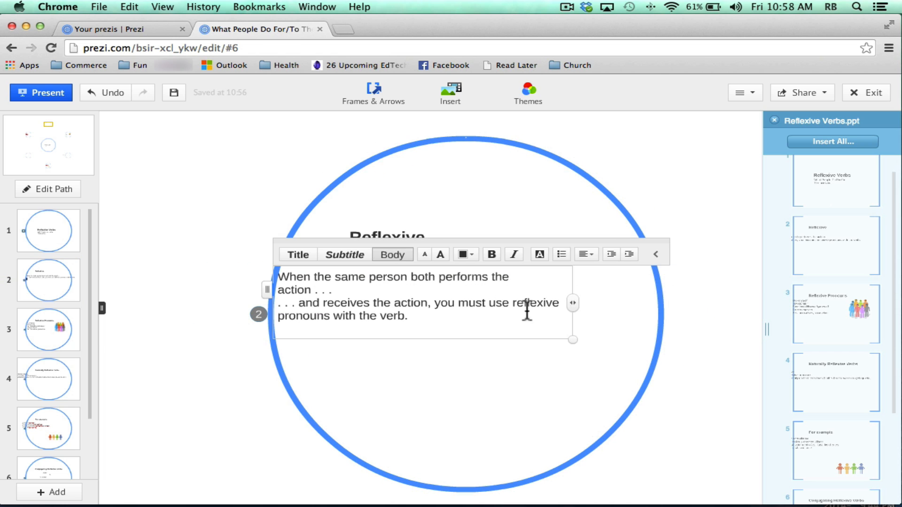
pyautogui.click(423, 373)
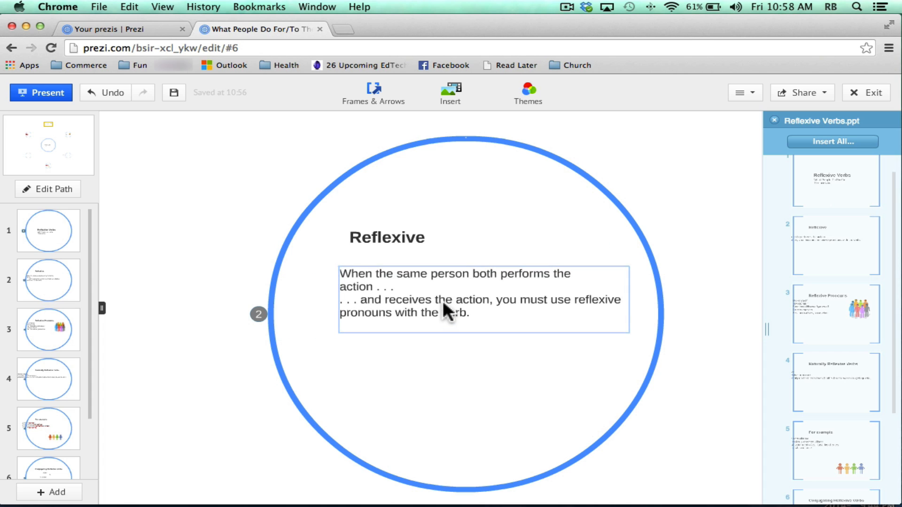
pyautogui.click(387, 237)
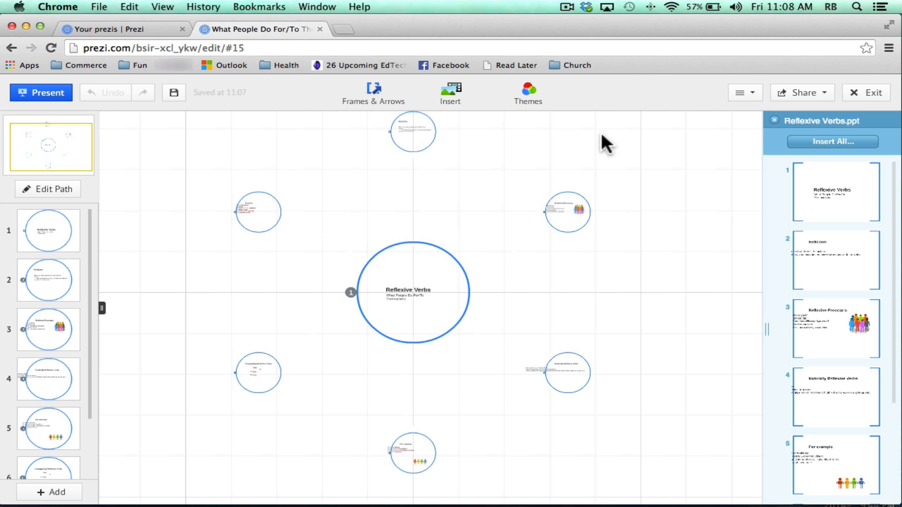
pyautogui.moveTo(643, 443)
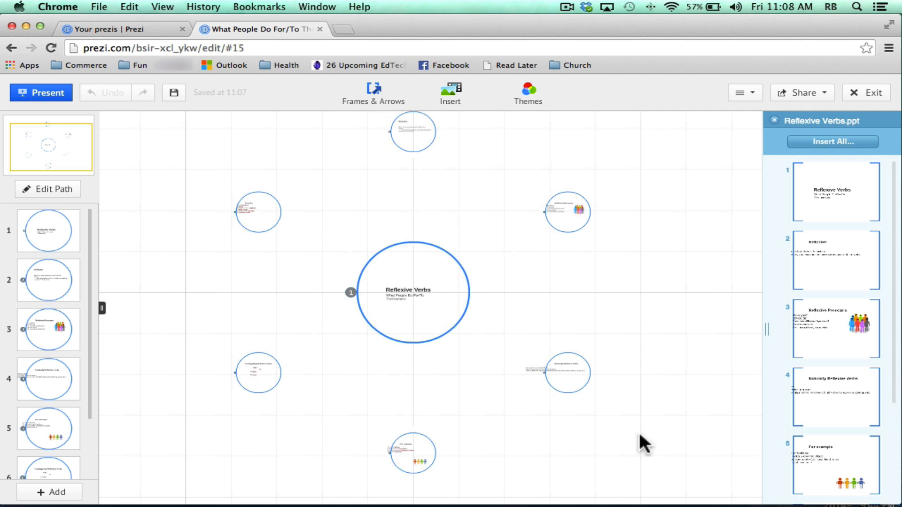
pyautogui.moveTo(166, 361)
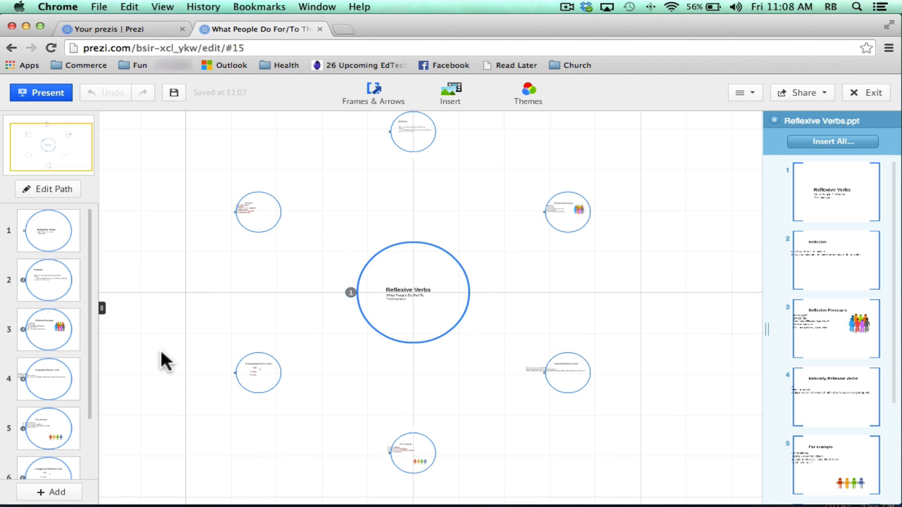
pyautogui.moveTo(409, 164)
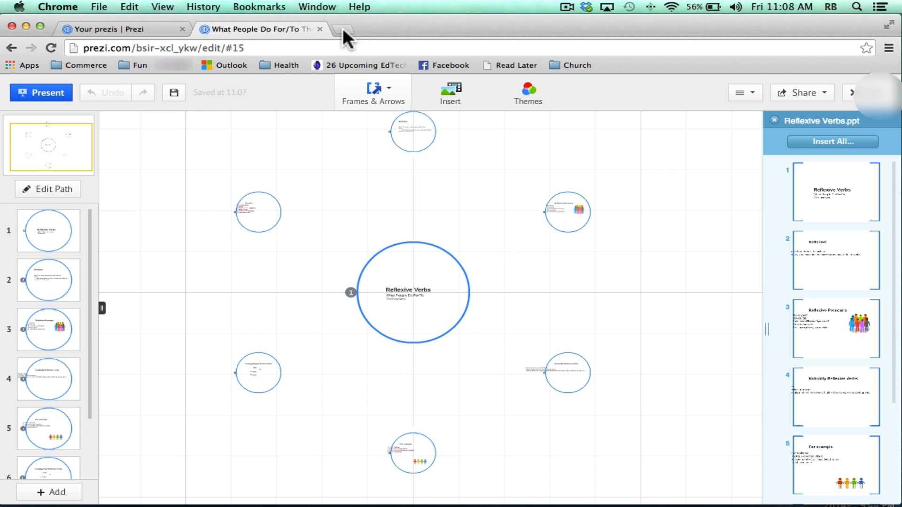
# - Search Google Images for 'lake' in a new Chrome tab
pyautogui.click(343, 28)
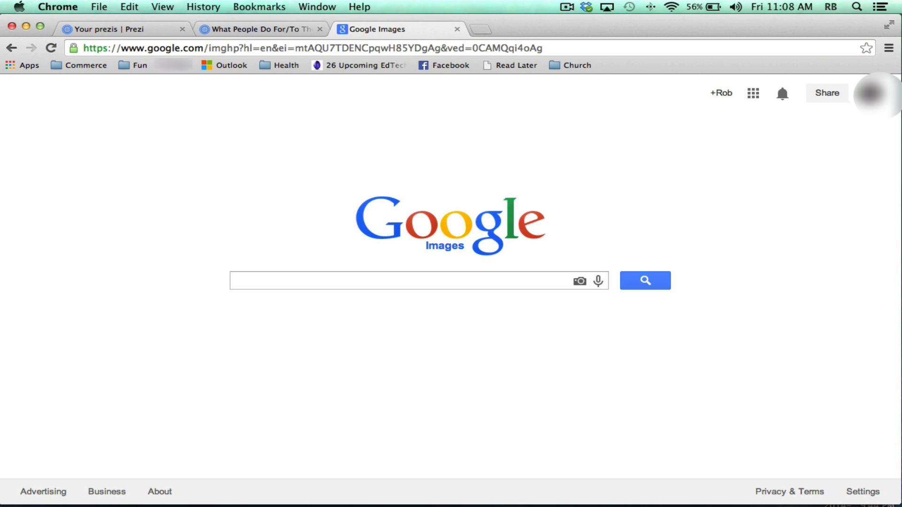
pyautogui.write('lake')
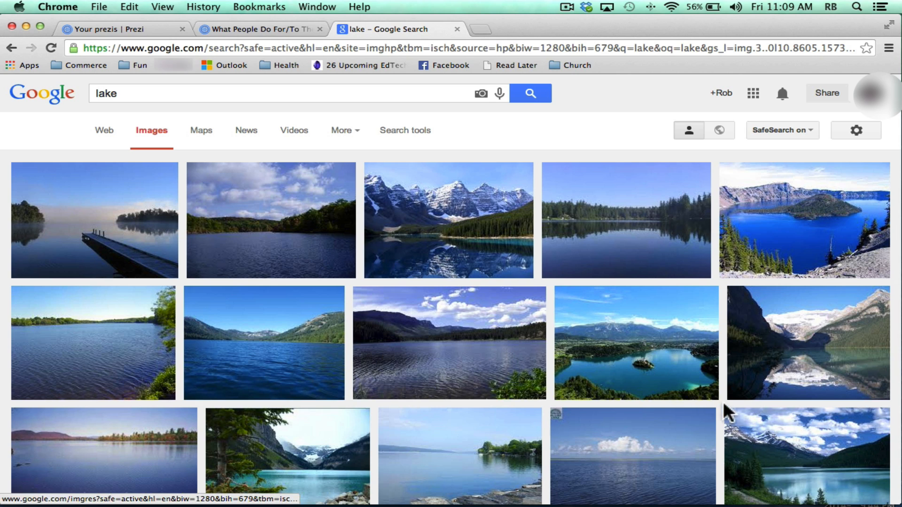
pyautogui.moveTo(624, 328)
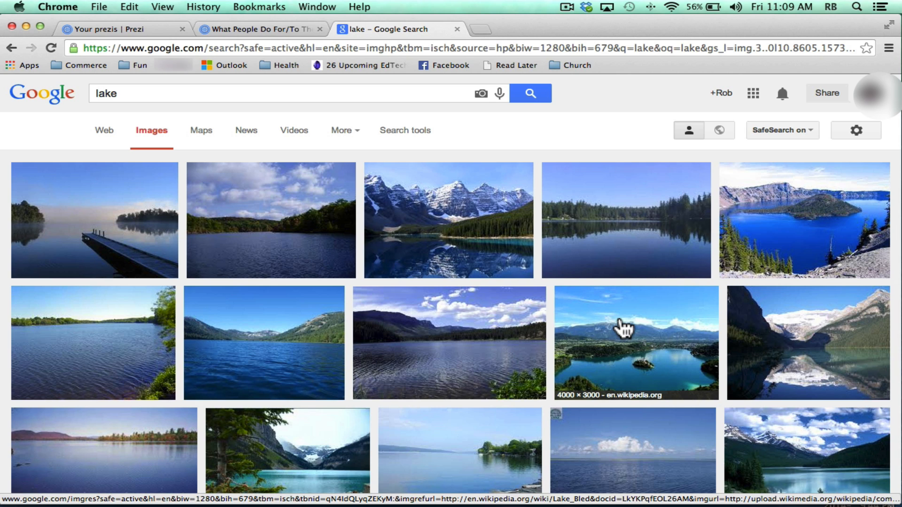
# - Set Usage rights to 'Labeled for reuse with modification' and open the Lake Tahoe result
pyautogui.click(405, 130)
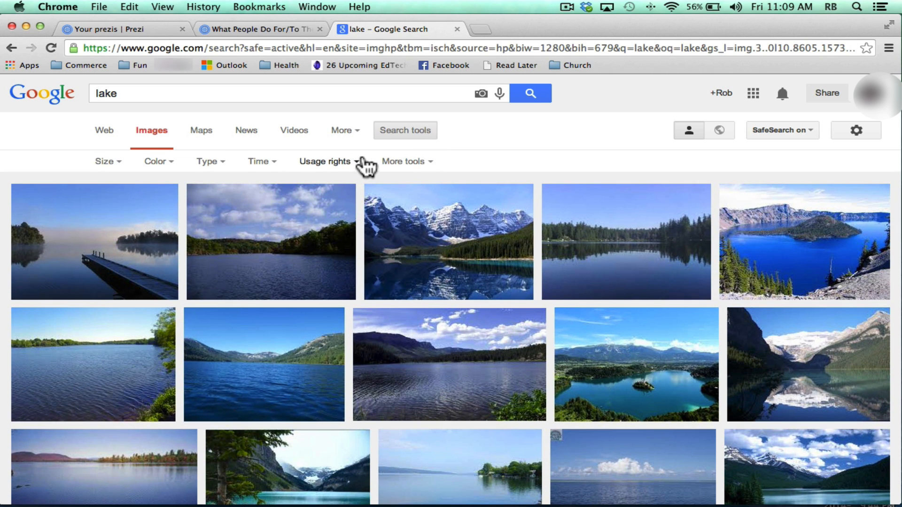
pyautogui.moveTo(356, 173)
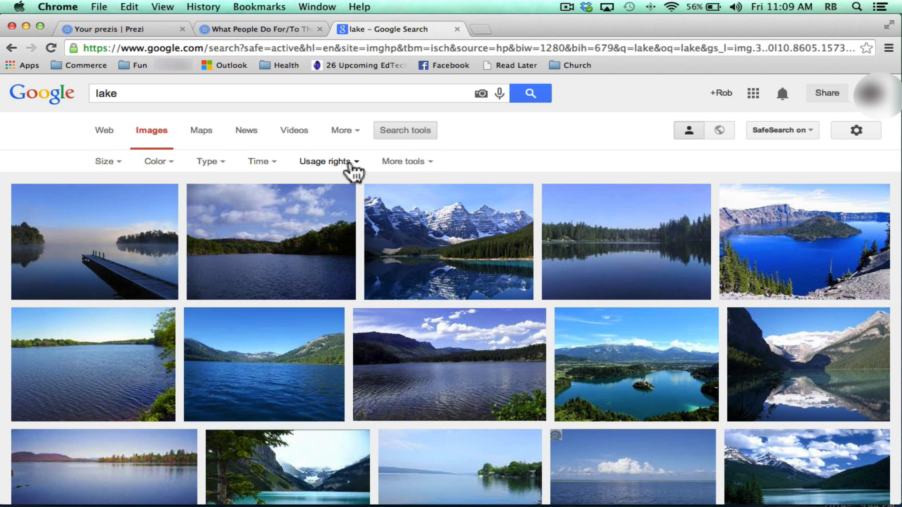
pyautogui.click(326, 161)
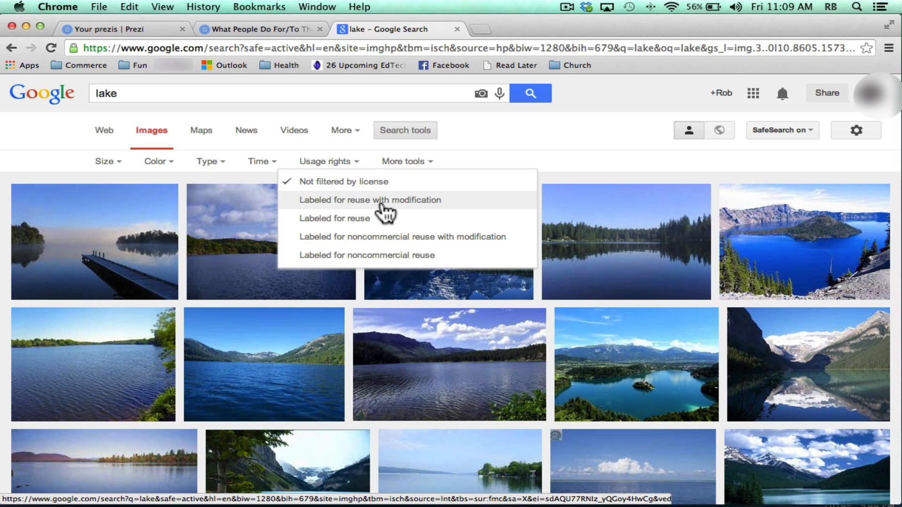
pyautogui.click(368, 199)
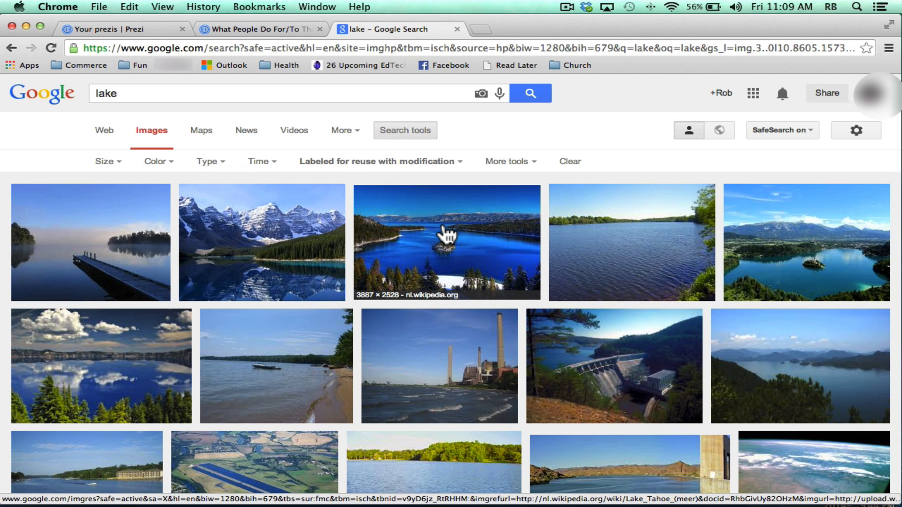
pyautogui.click(446, 242)
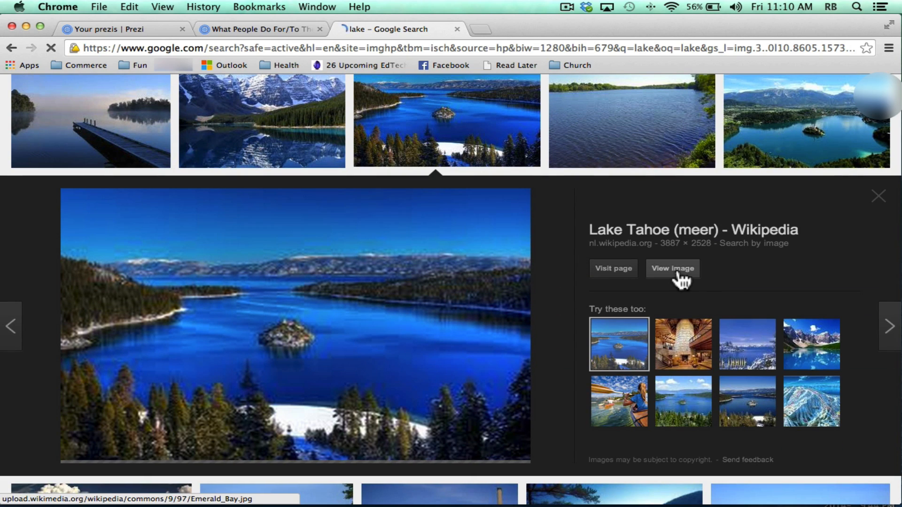
# - Save the full-size Emerald Bay image to the Desktop as Emerald_Bay.jpg
pyautogui.click(671, 269)
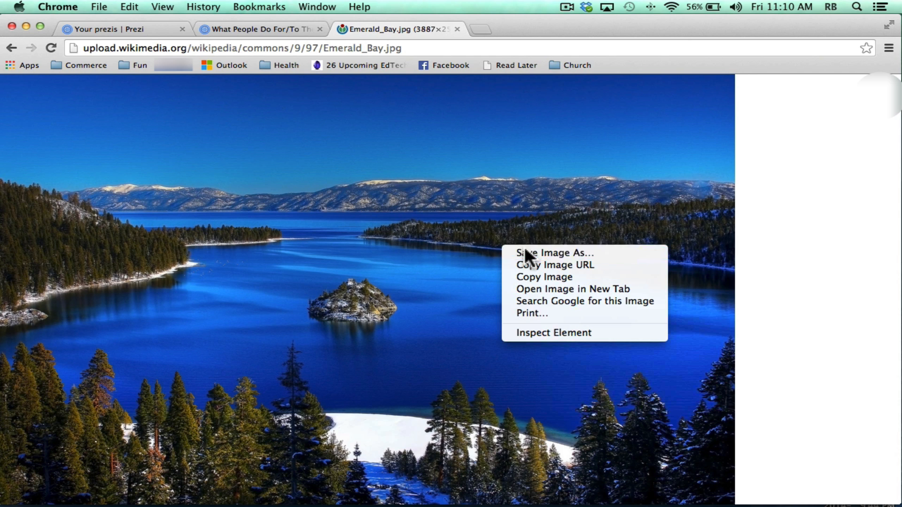
pyautogui.click(551, 252)
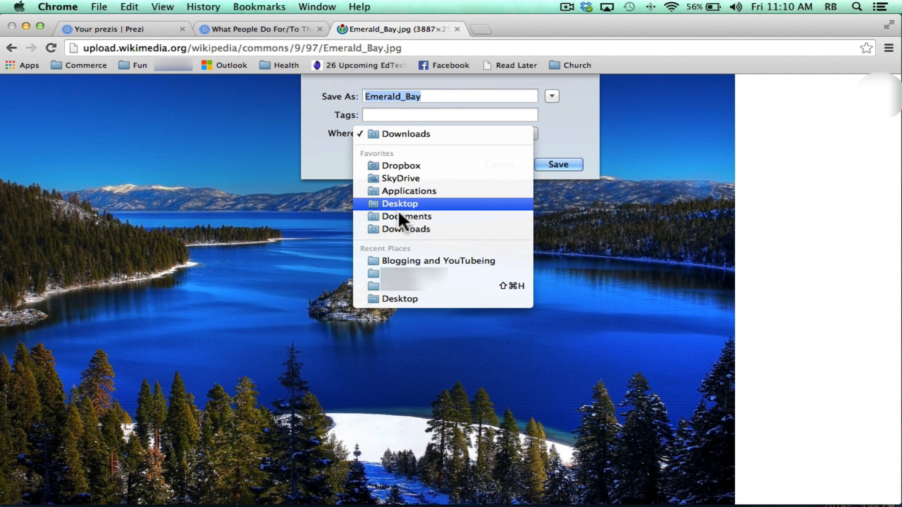
pyautogui.click(260, 28)
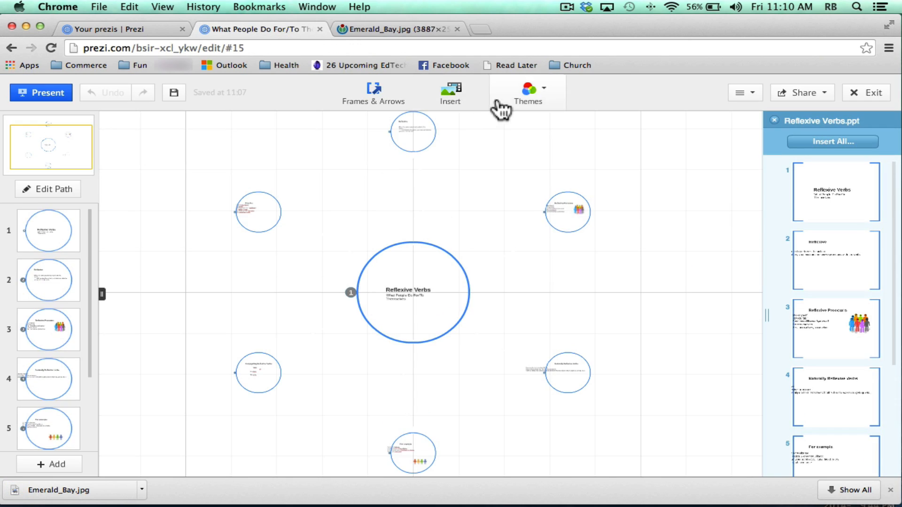
# - Upload the Emerald_Bay.jpg lake photo as the theme's 3D background
pyautogui.click(526, 92)
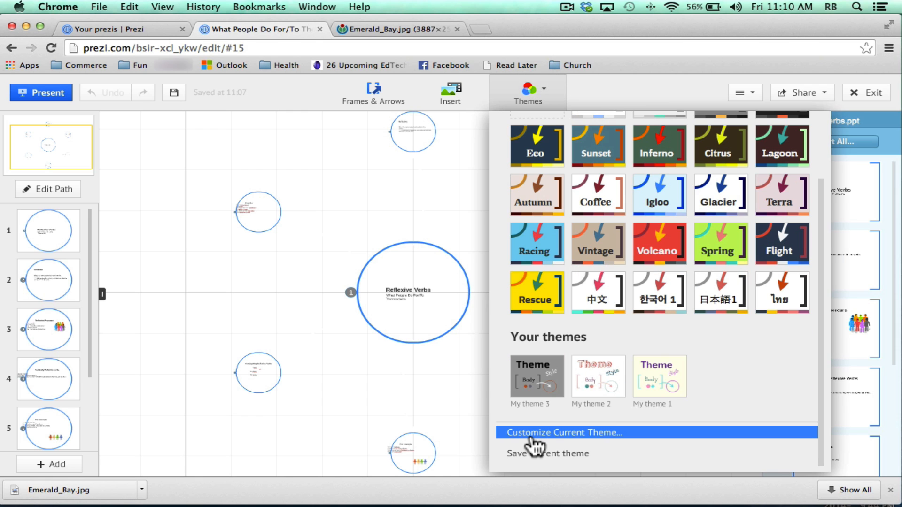
pyautogui.click(563, 433)
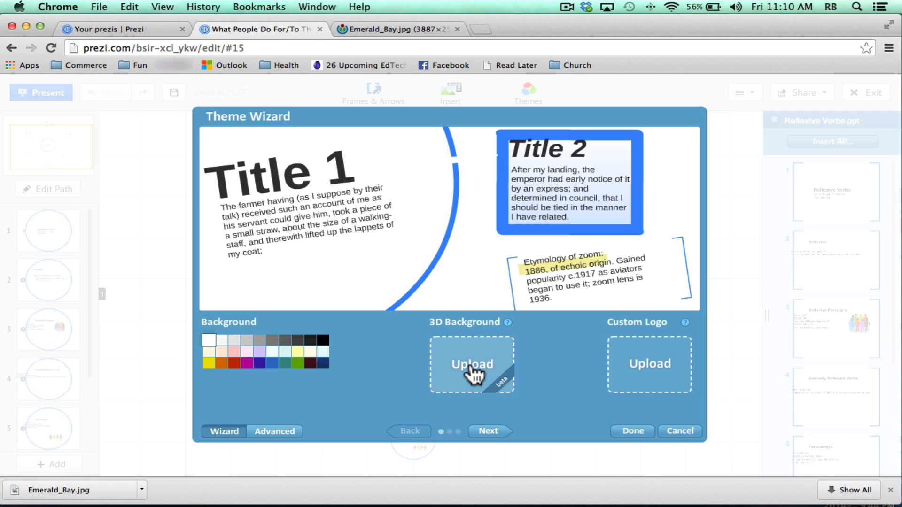
pyautogui.click(471, 364)
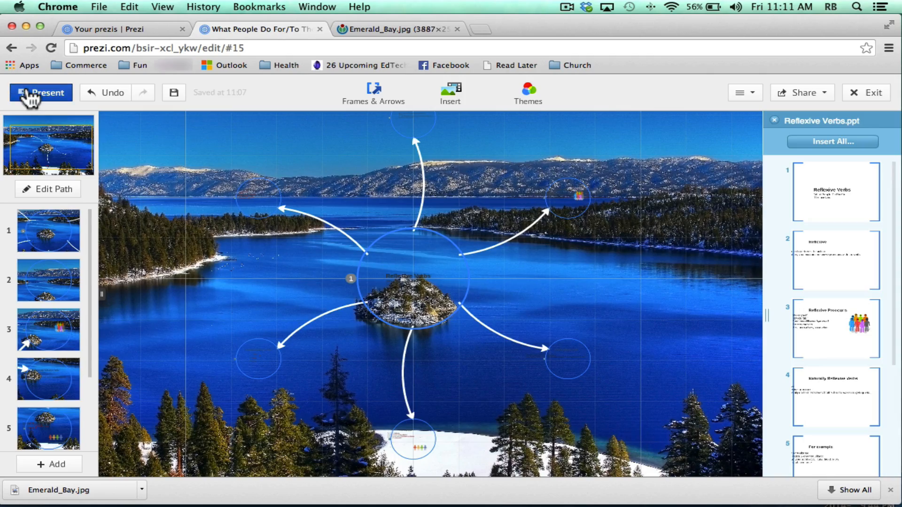
# - Present the prezi over the lake background, ending on the Practice slide
pyautogui.click(40, 92)
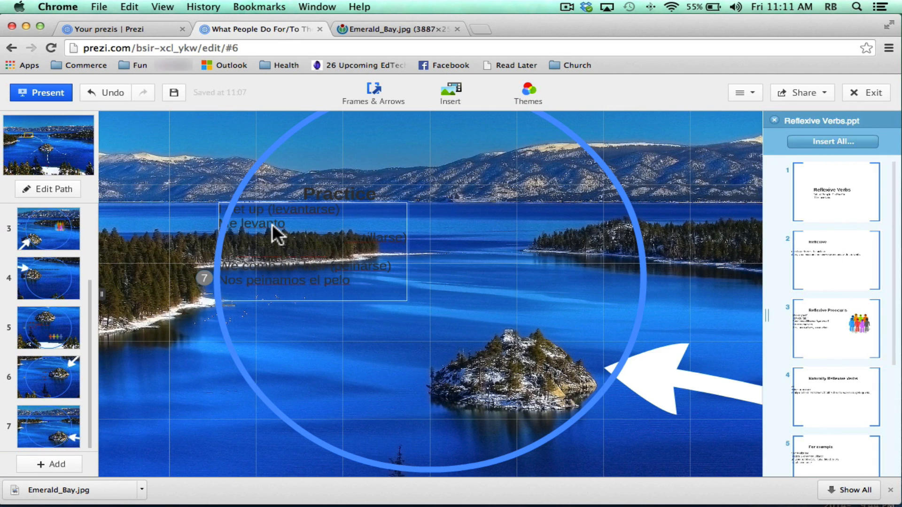
# - Edit the Practice slide's text block and bring up its colour options
pyautogui.click(282, 230)
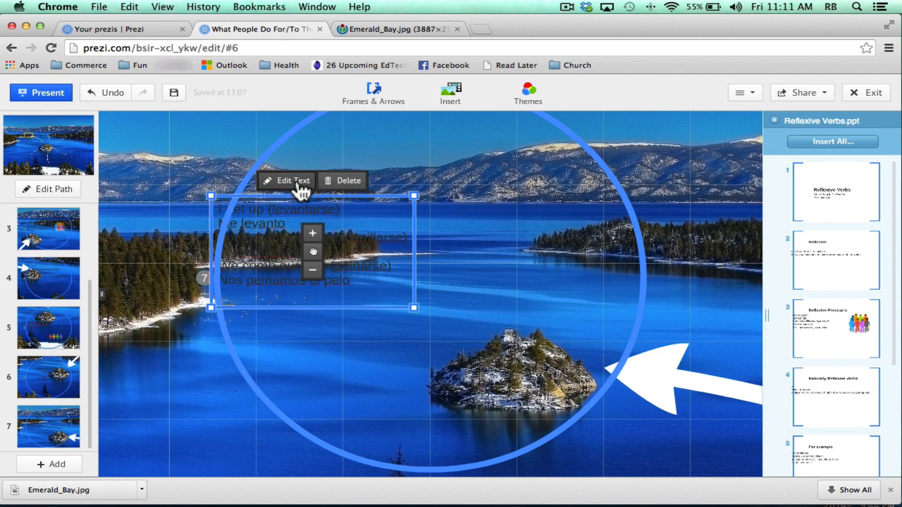
pyautogui.click(286, 181)
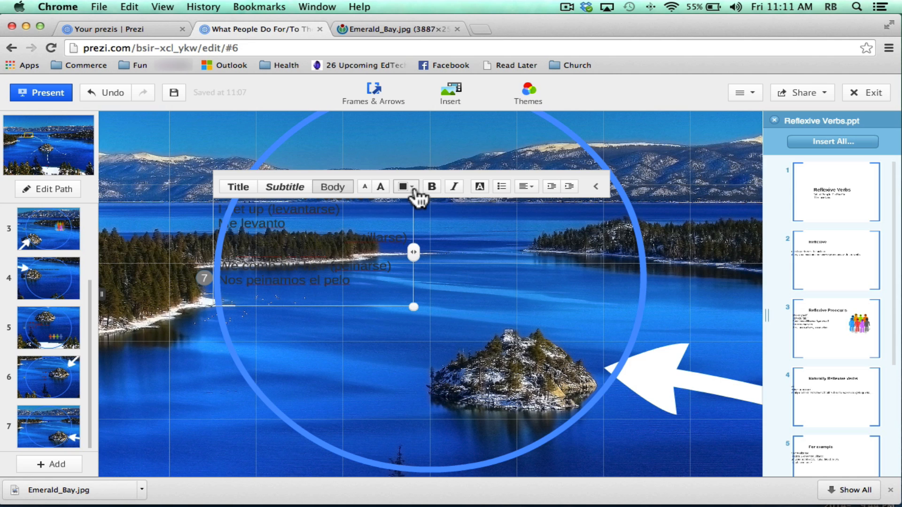
pyautogui.click(404, 186)
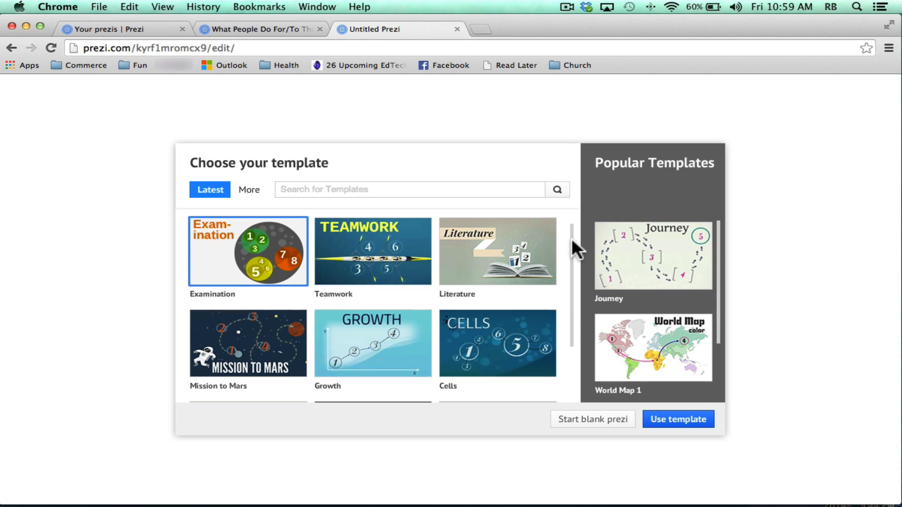
# - Pick the From Roots to Results tree template from Popular Templates
pyautogui.scroll(-3)
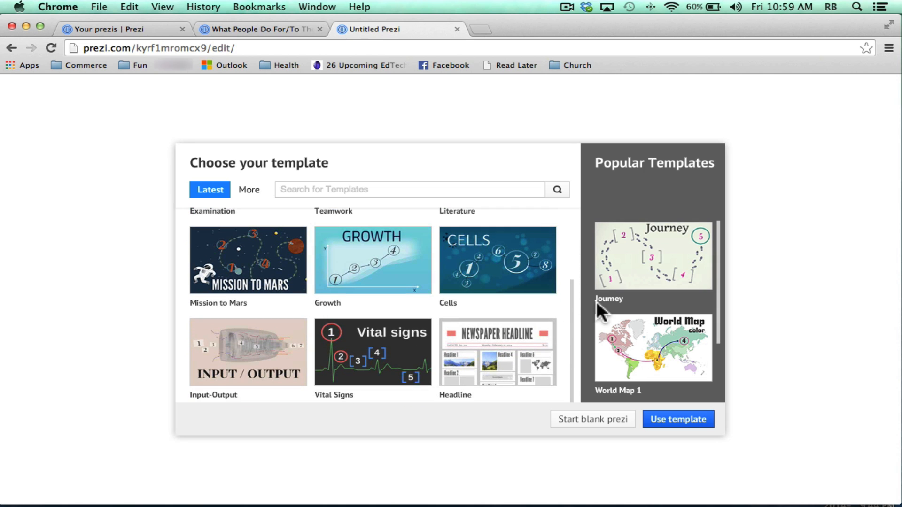
pyautogui.moveTo(393, 279)
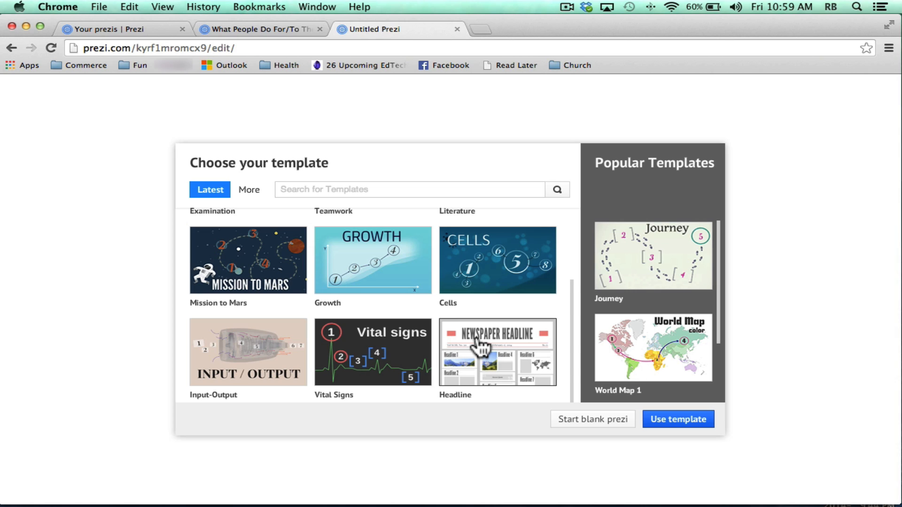
pyautogui.moveTo(647, 328)
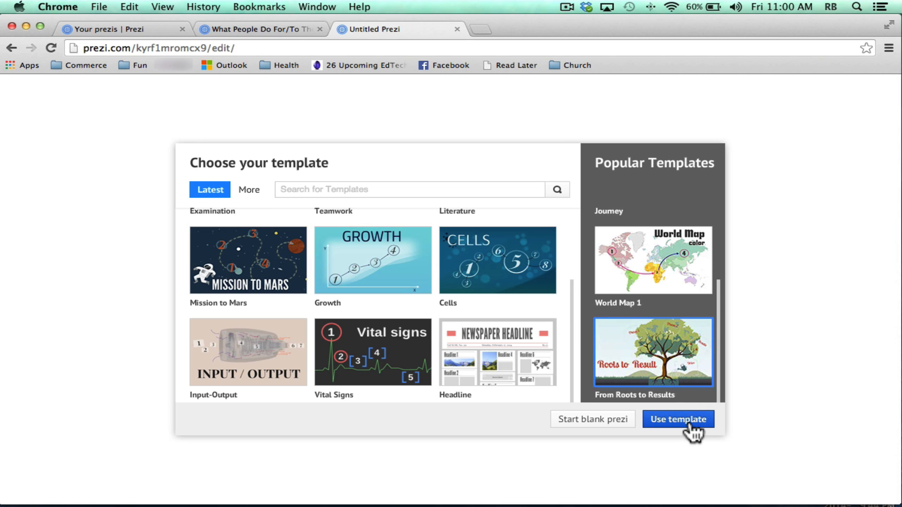
pyautogui.click(678, 419)
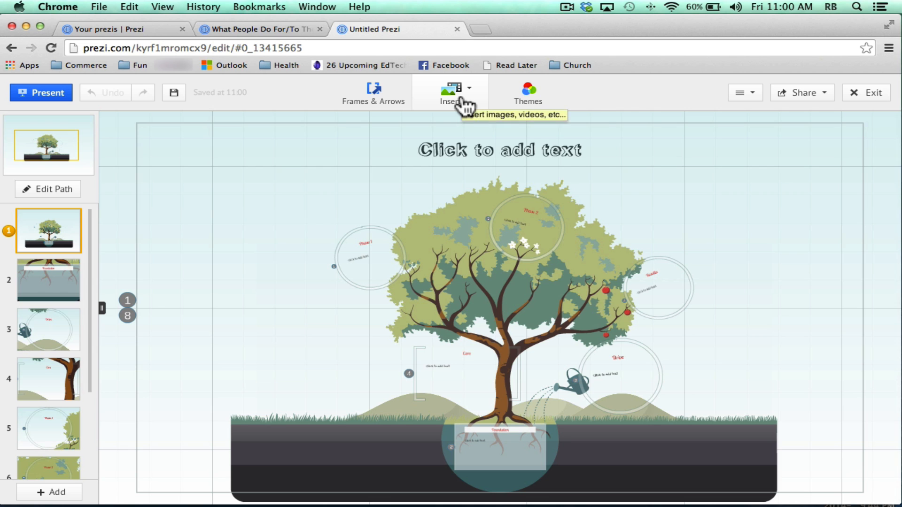
# - Import the Reflexive Verbs PowerPoint and zoom into the Foundation path point
pyautogui.click(450, 92)
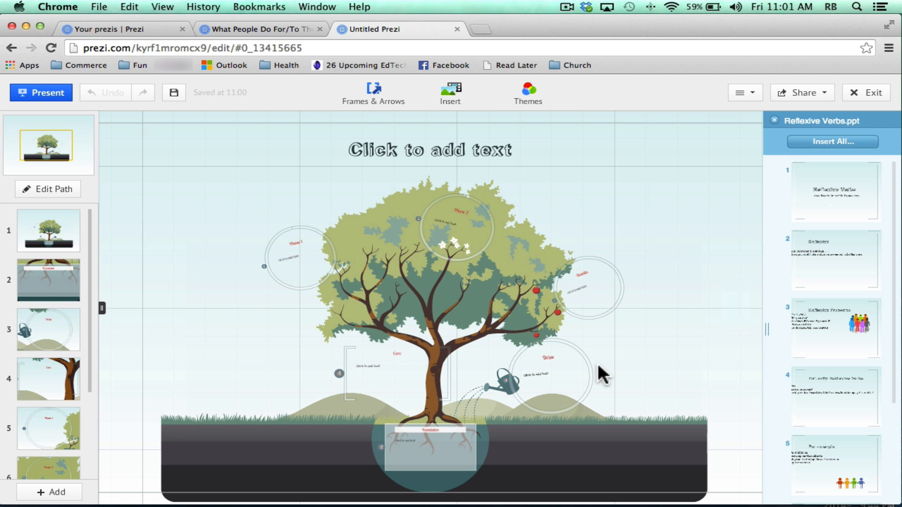
pyautogui.moveTo(51, 285)
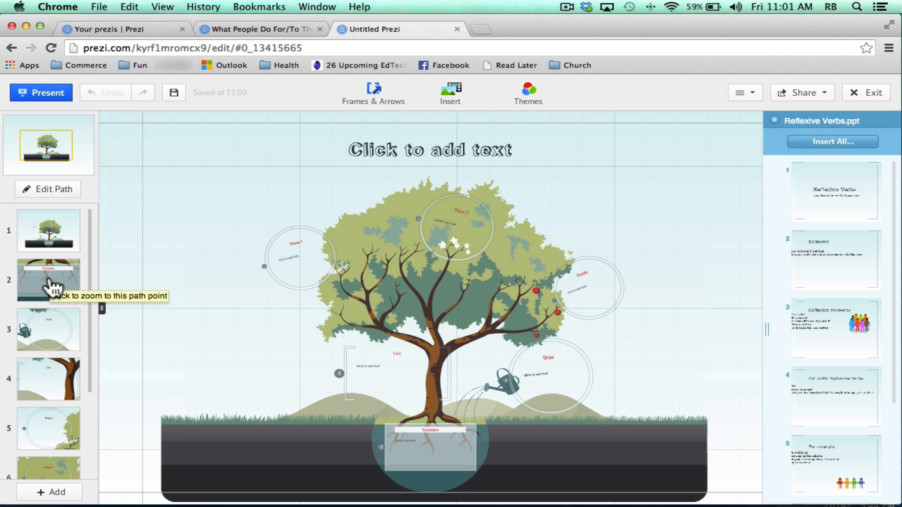
pyautogui.click(49, 280)
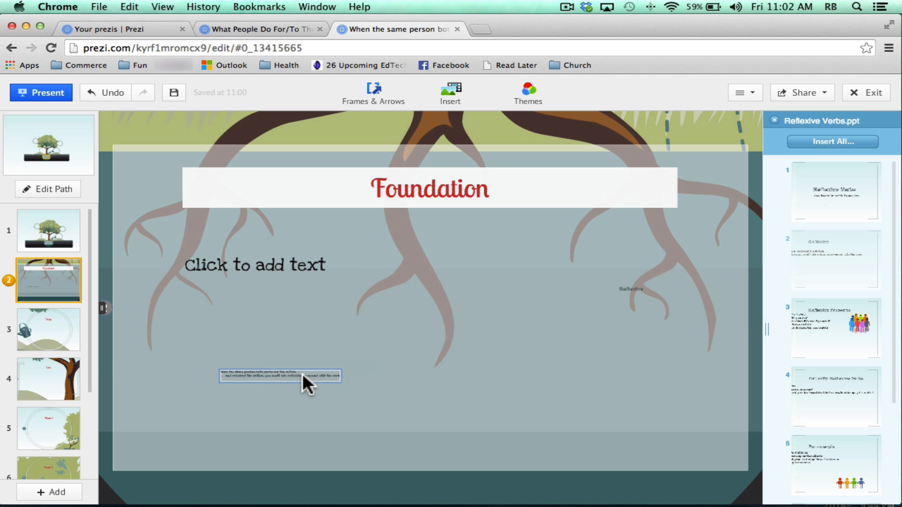
# - Retitle the Foundation frame 'Reflexive' and enlarge the imported definition text
pyautogui.click(279, 375)
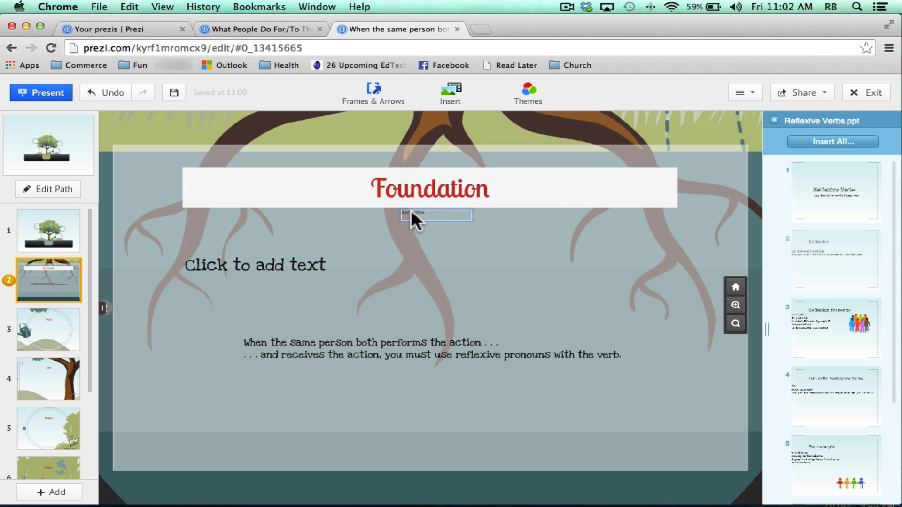
pyautogui.click(438, 216)
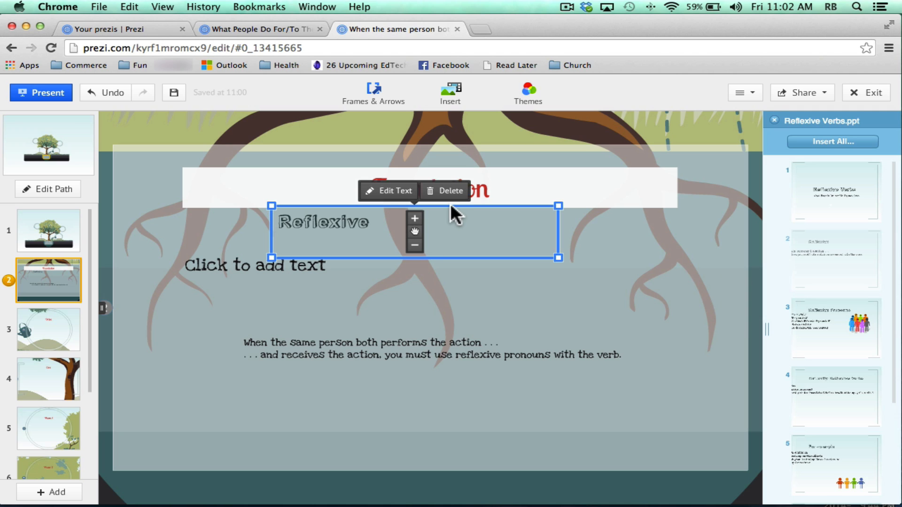
pyautogui.click(394, 191)
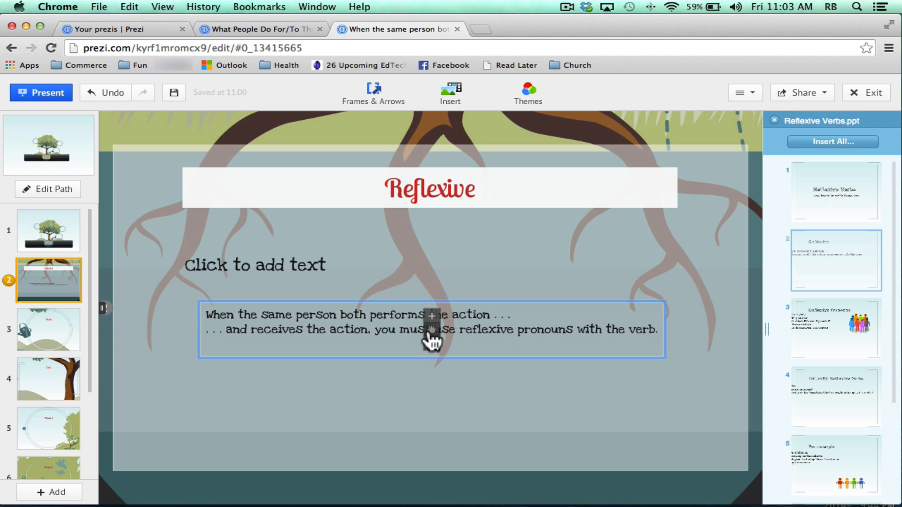
pyautogui.click(431, 322)
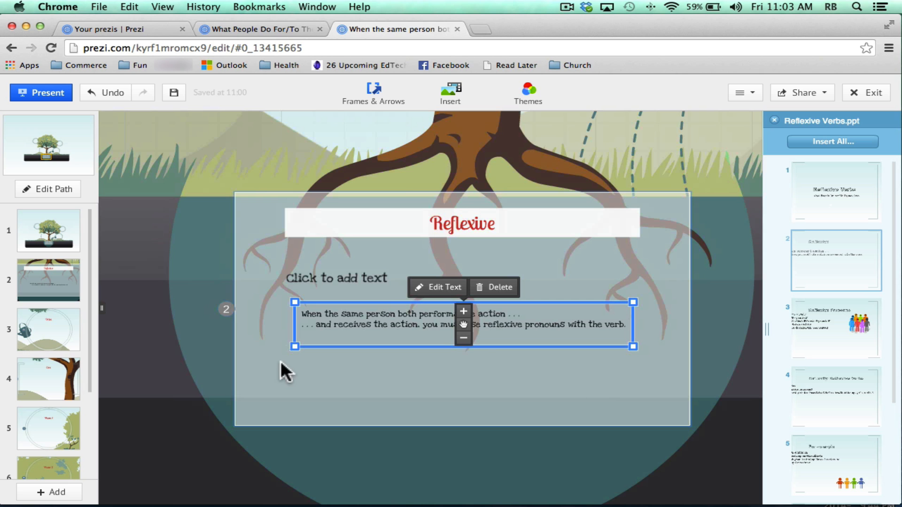
pyautogui.click(49, 329)
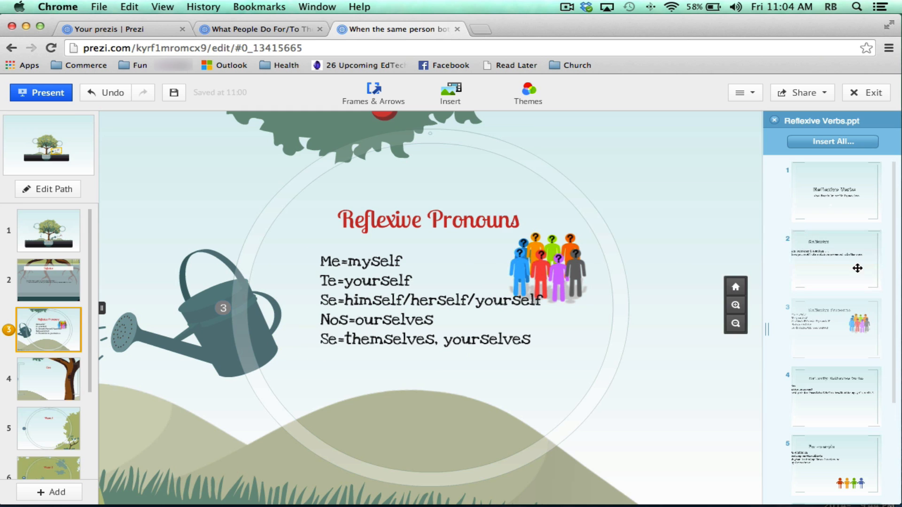
# - Zoom to the Core frame and drop the Reflexive Pronouns slide into it
pyautogui.click(428, 299)
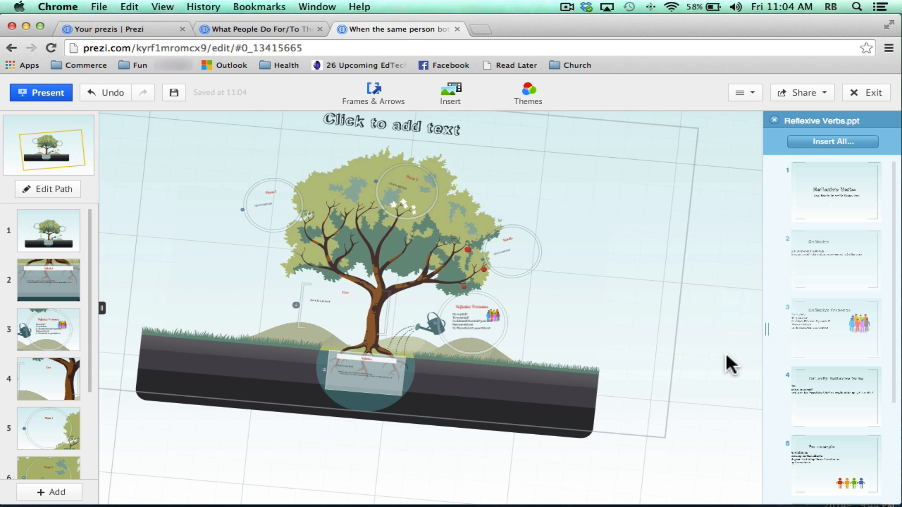
pyautogui.click(48, 330)
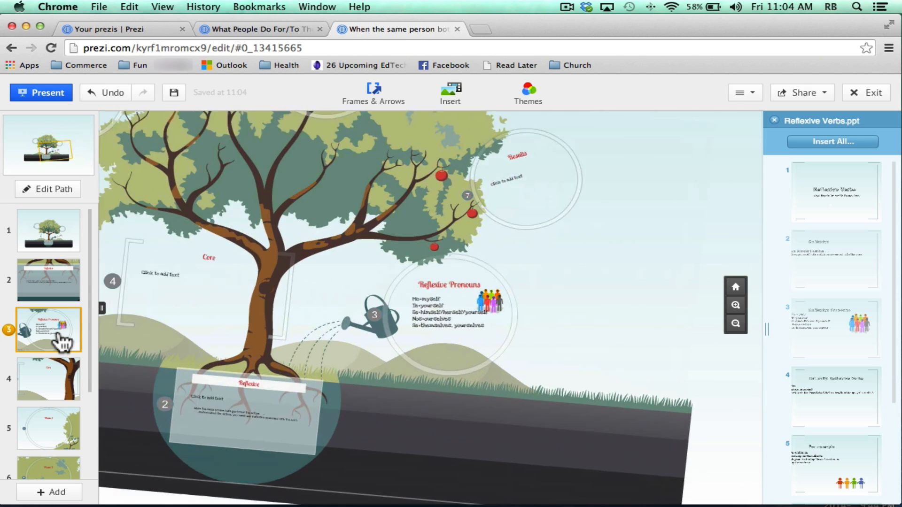
pyautogui.click(48, 379)
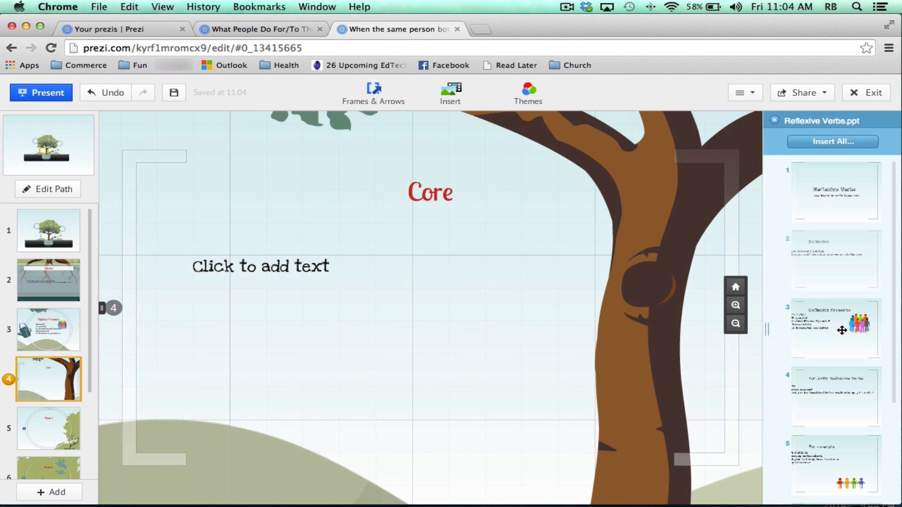
pyautogui.moveTo(836, 328); pyautogui.dragTo(420, 330)
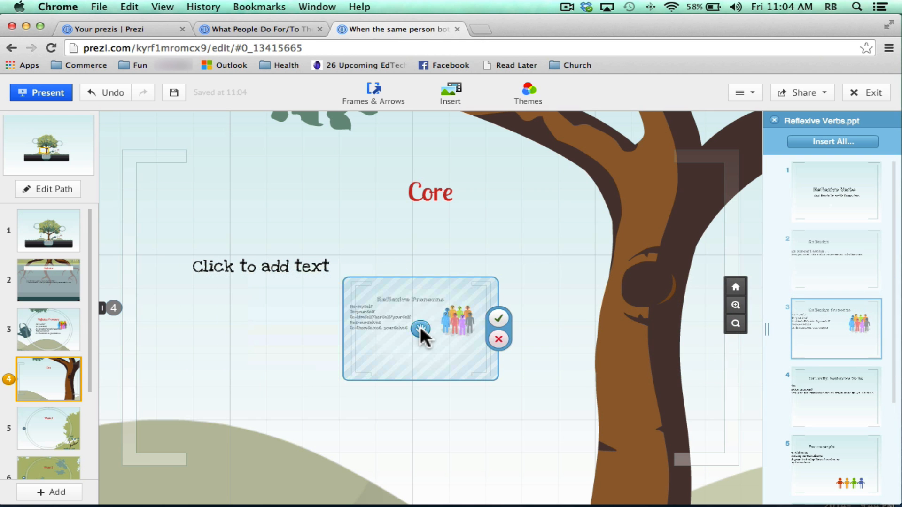
pyautogui.click(48, 410)
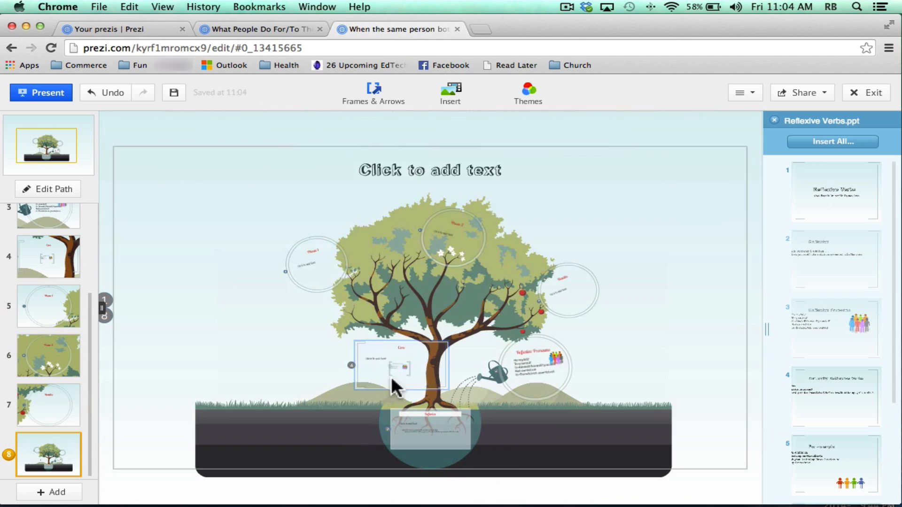
# - Add a circle frame near the upper branches, then view the whole tree
pyautogui.click(48, 405)
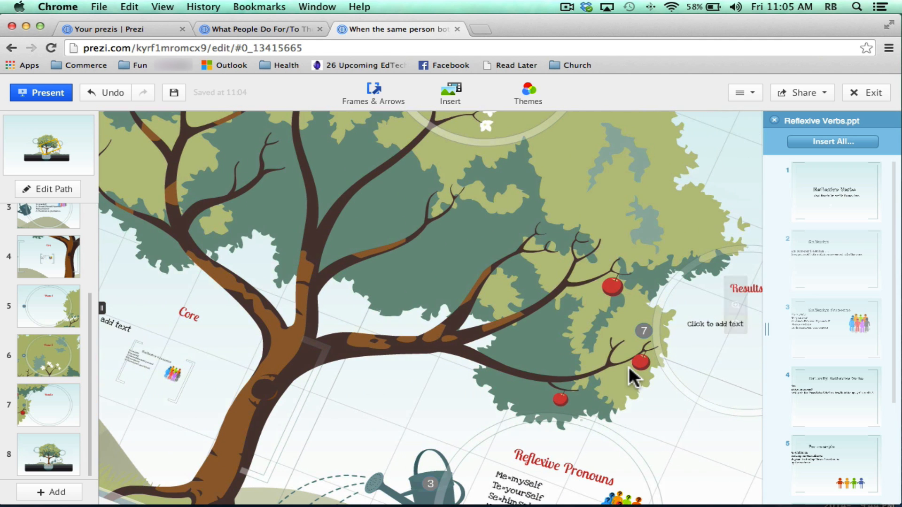
pyautogui.moveTo(393, 101)
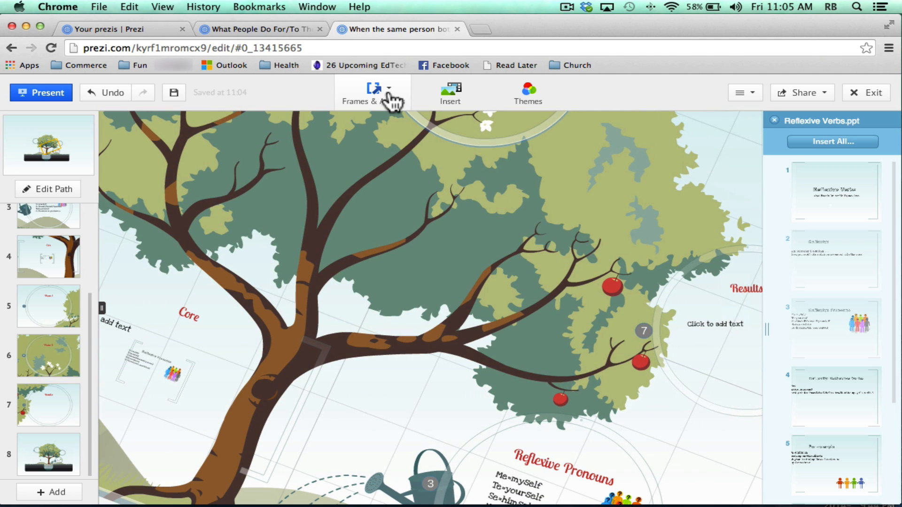
pyautogui.click(373, 93)
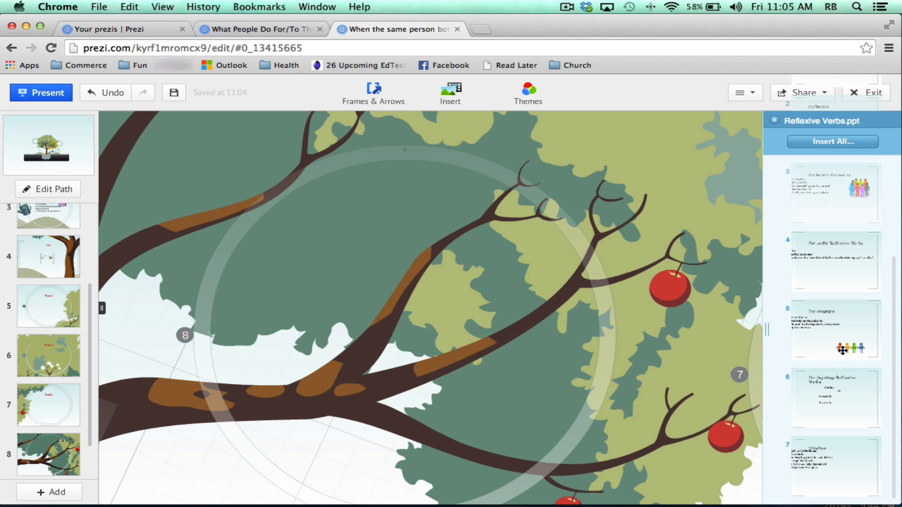
pyautogui.click(48, 145)
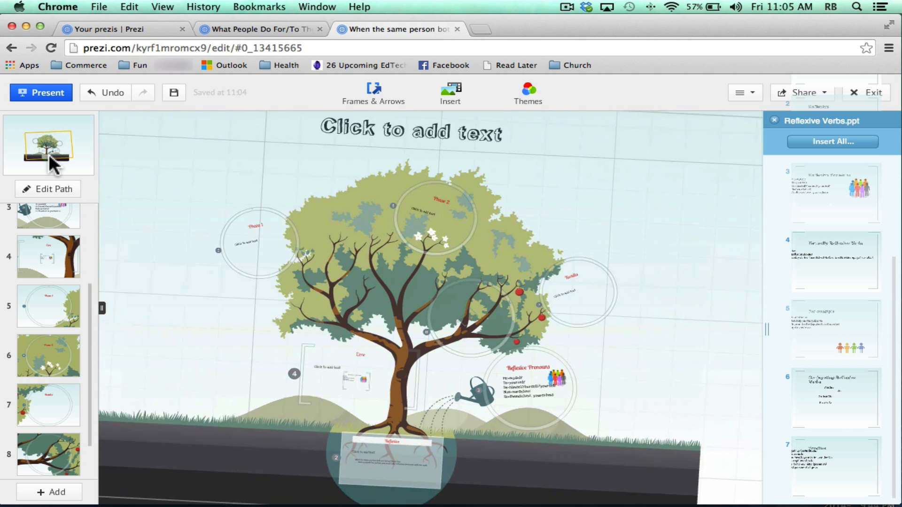